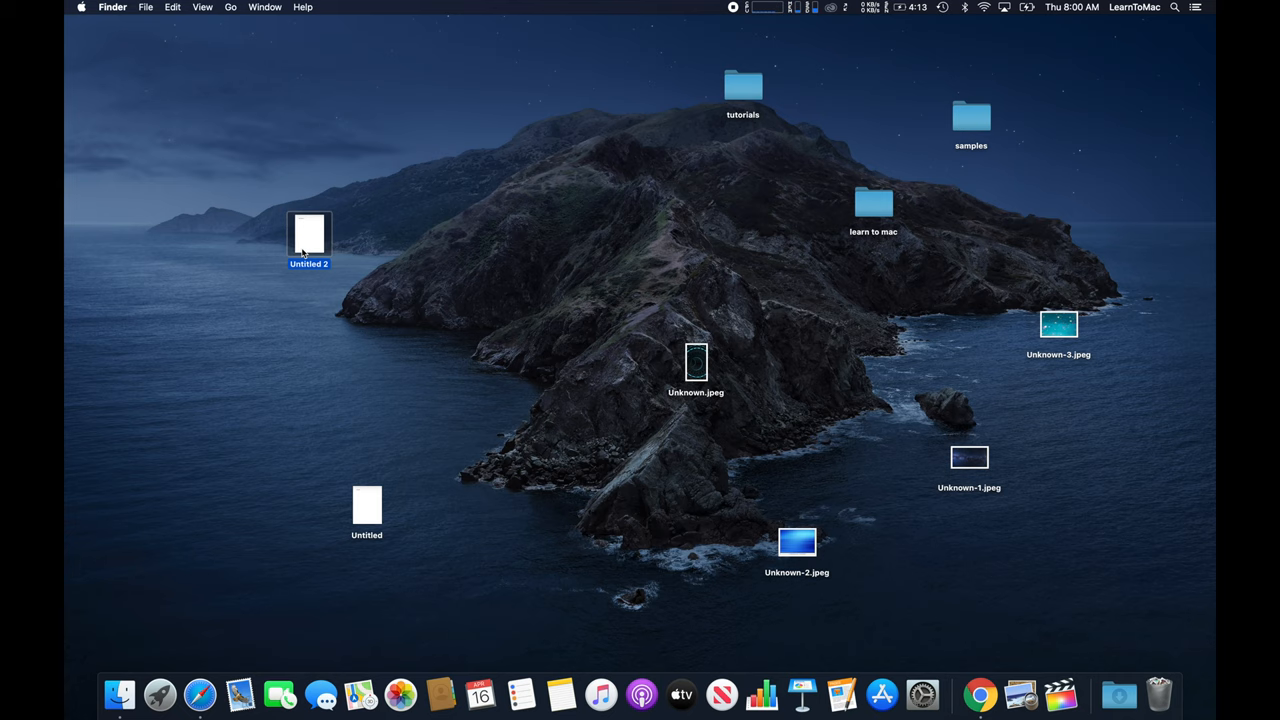
mouse_move(471, 141)
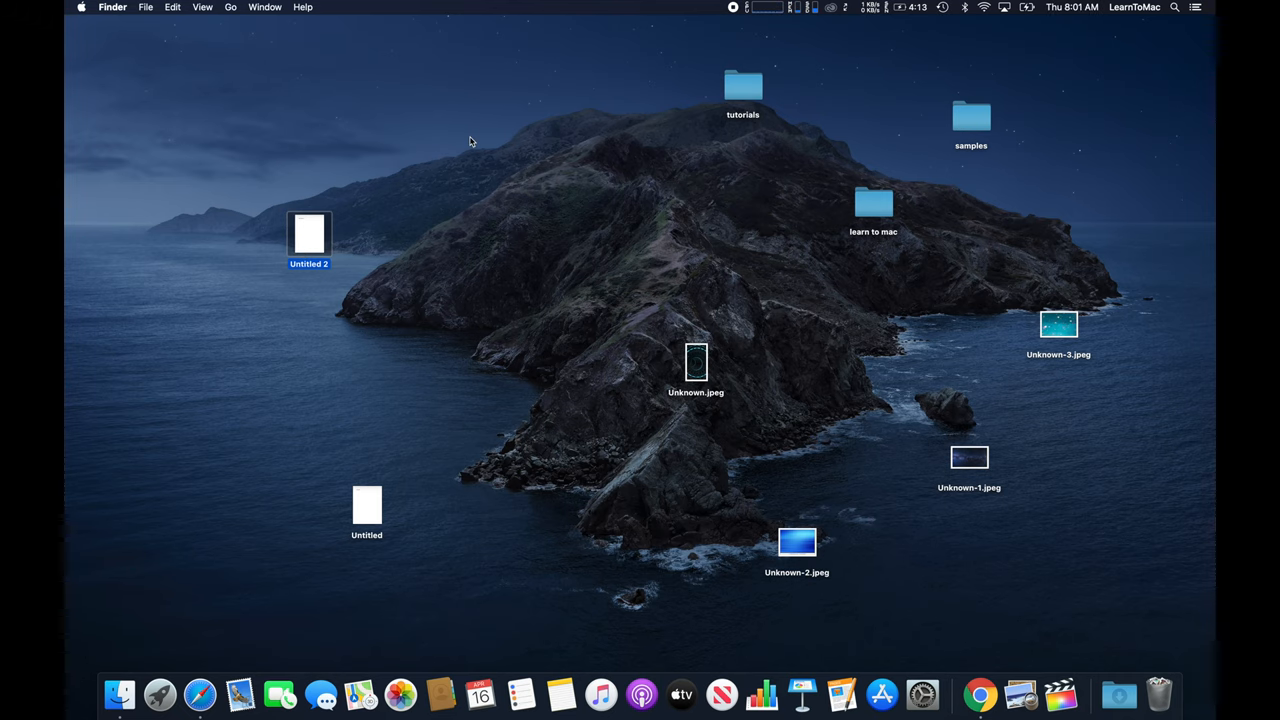
mouse_move(525, 145)
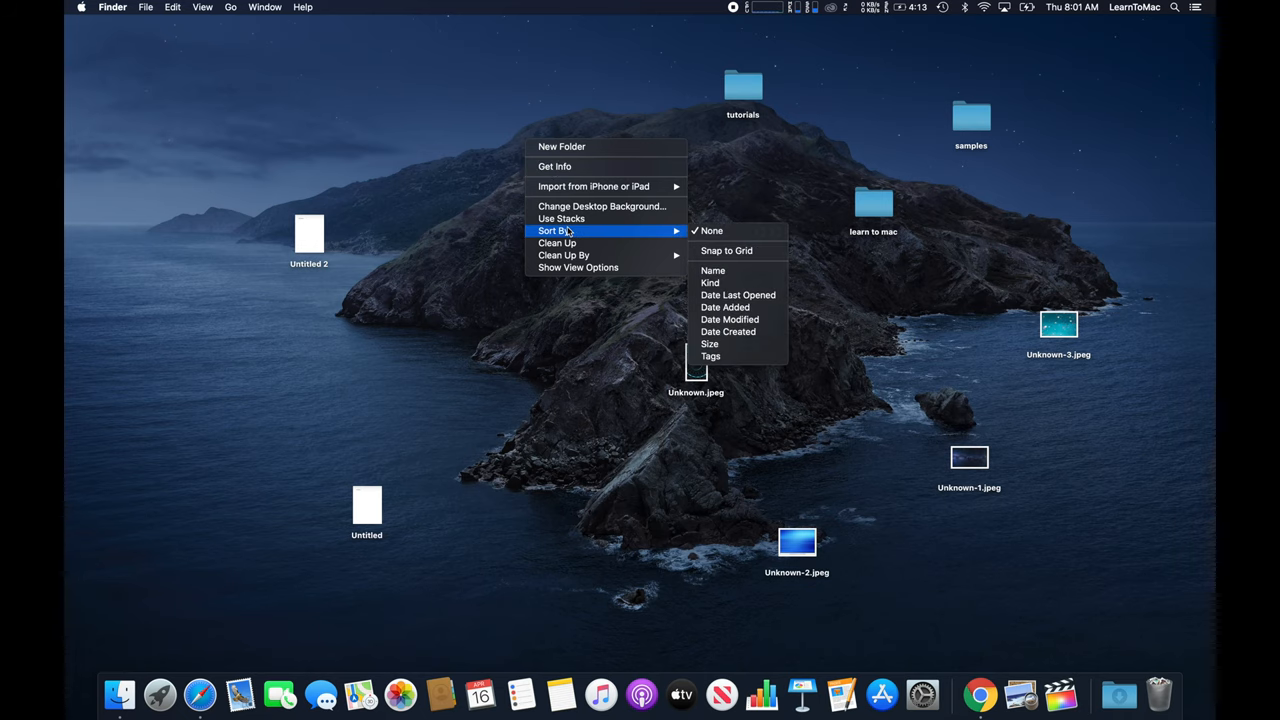
mouse_move(607, 234)
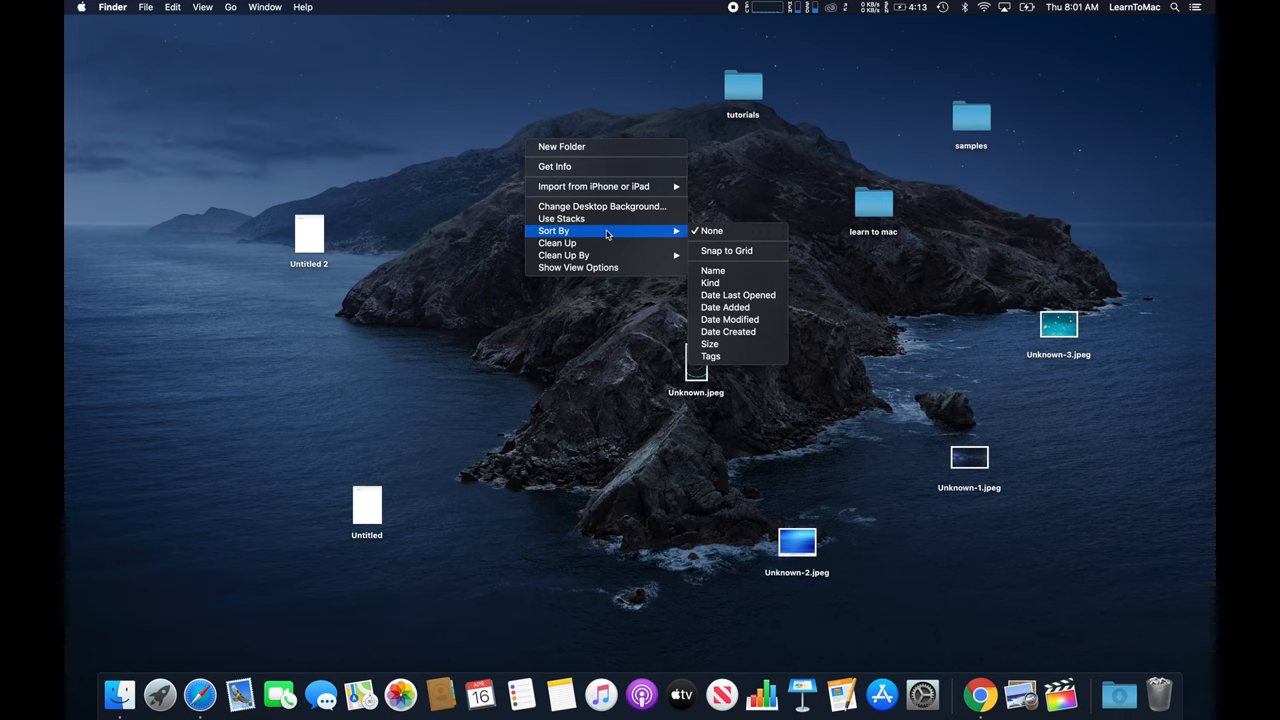
mouse_move(650, 238)
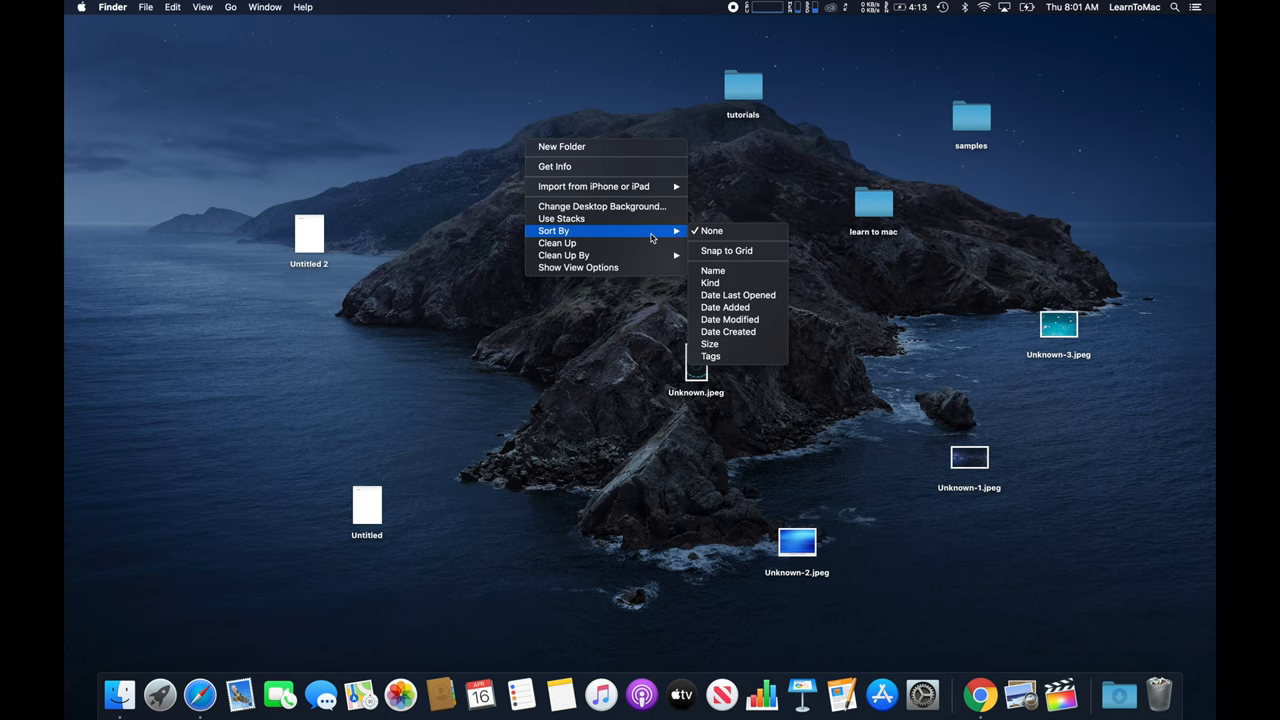
mouse_move(726, 251)
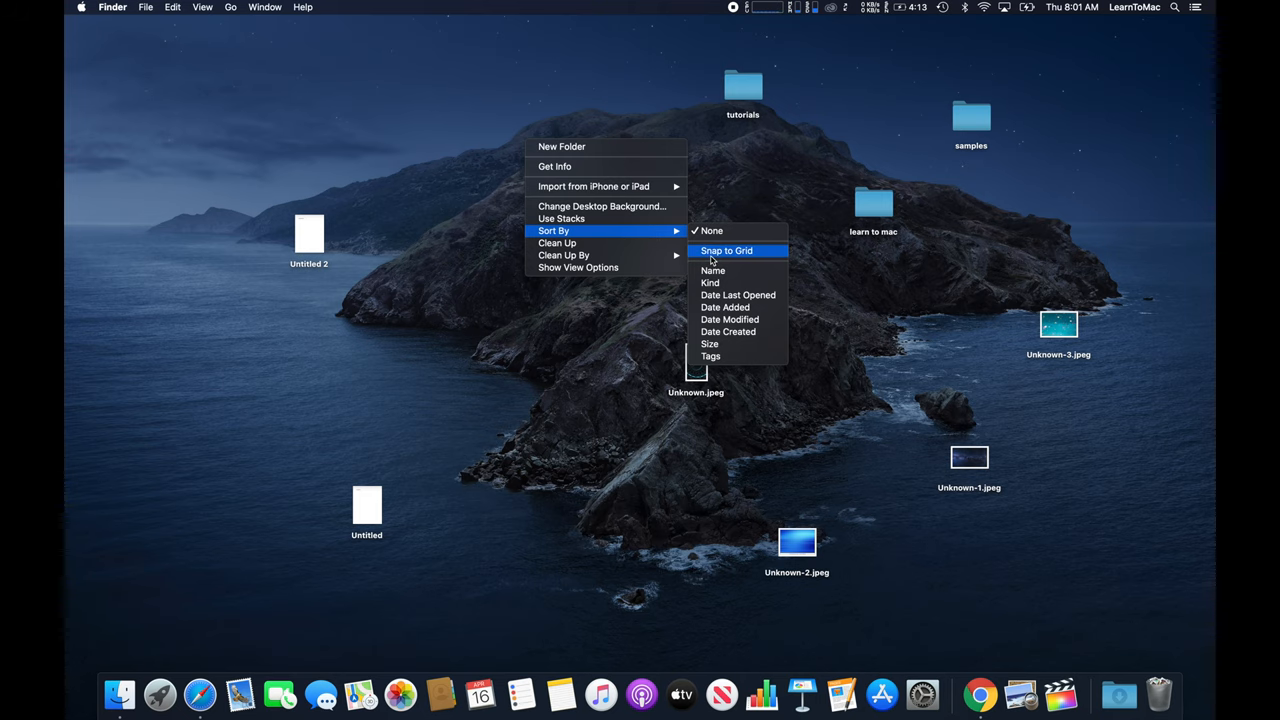
Set the desktop icons to Snap to Grid from the Sort By menu
left_click(726, 250)
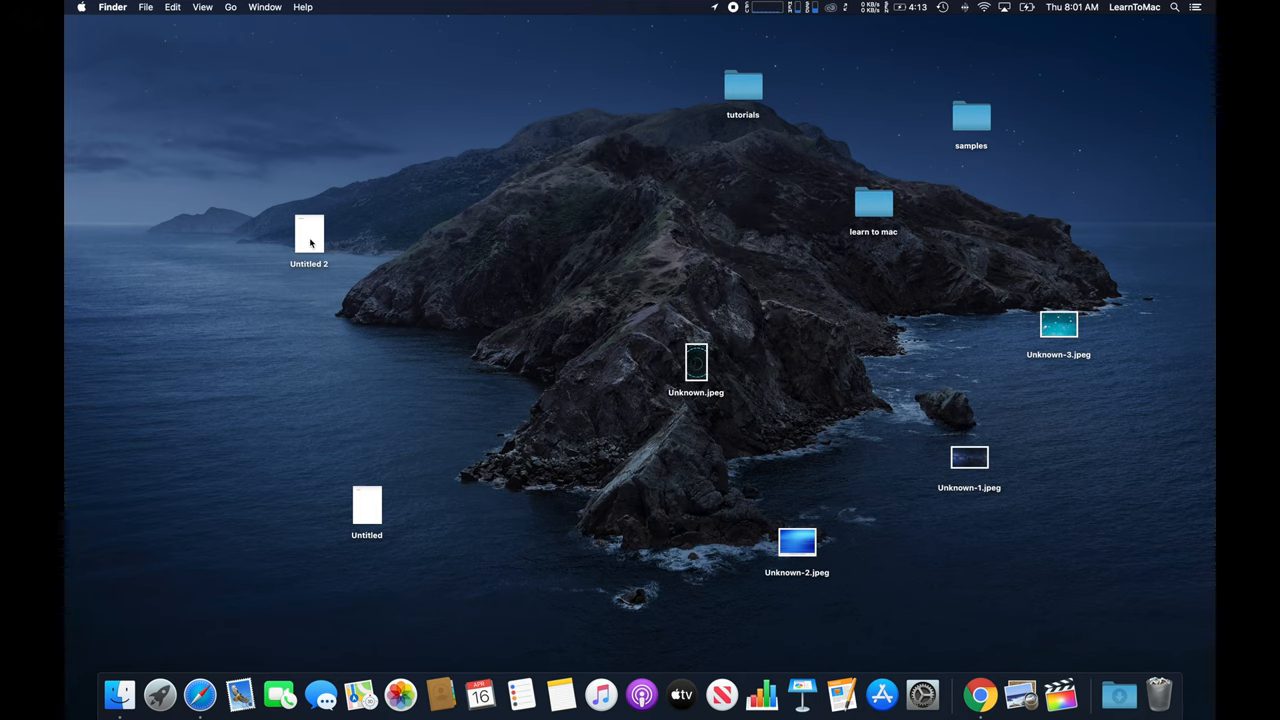
Move Untitled 2 toward the centre and place Untitled directly beneath it
left_click_drag(309, 240, 310, 190)
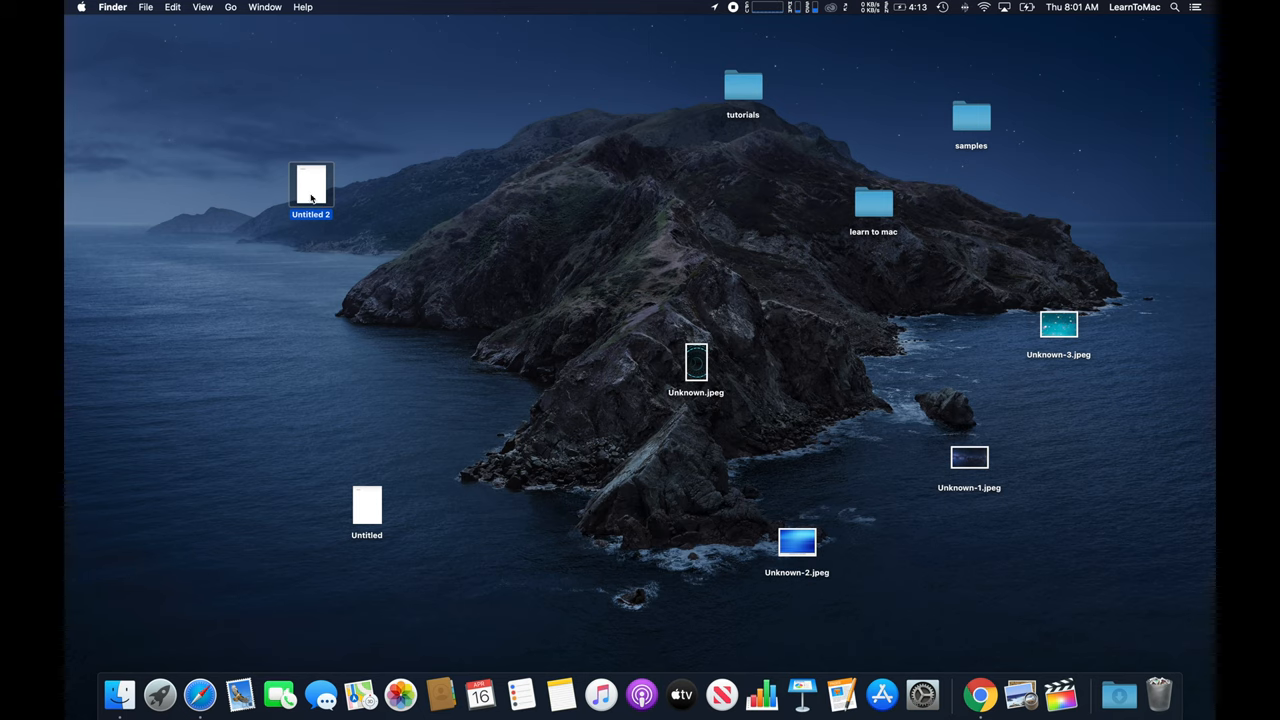
mouse_move(342, 191)
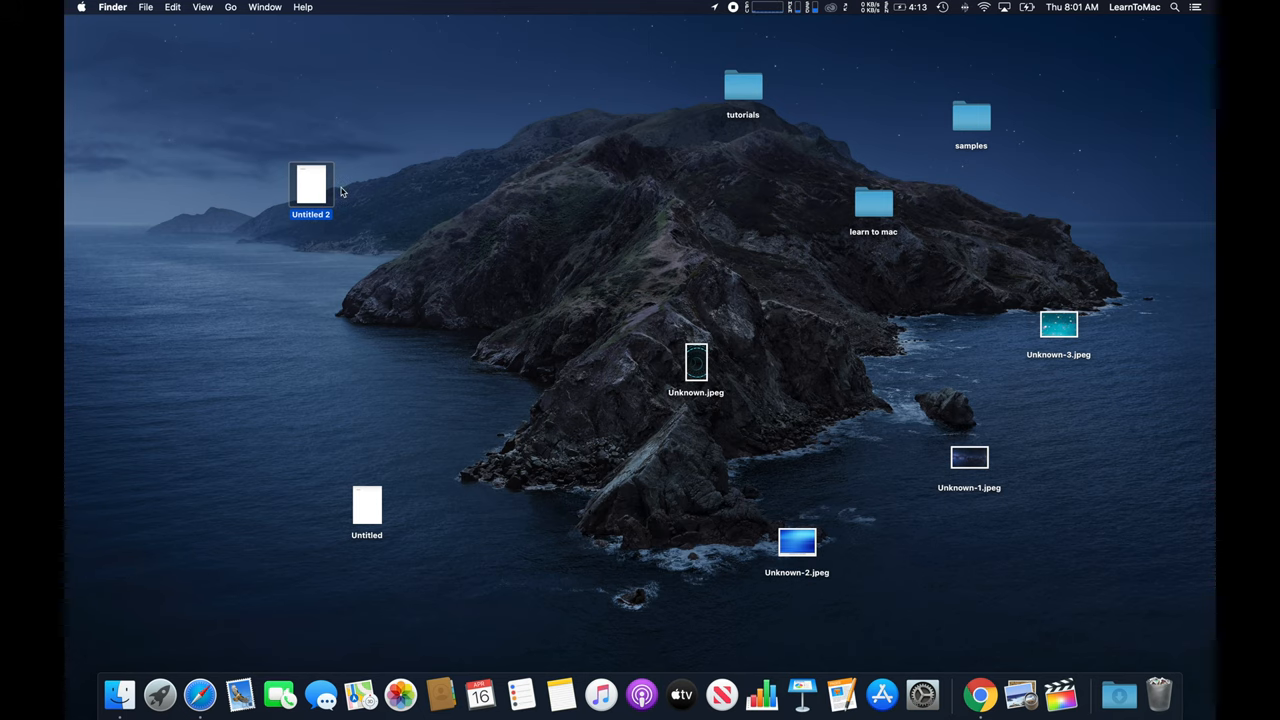
left_click_drag(310, 185, 388, 185)
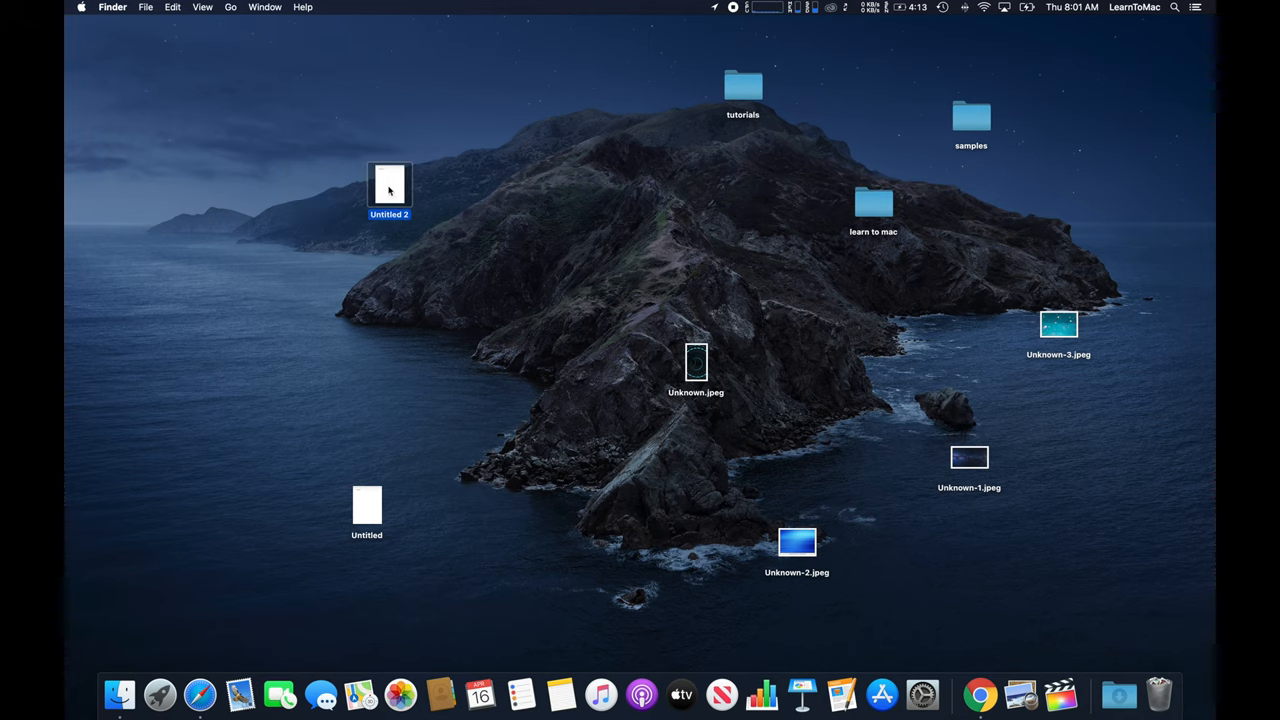
left_click_drag(389, 188, 467, 188)
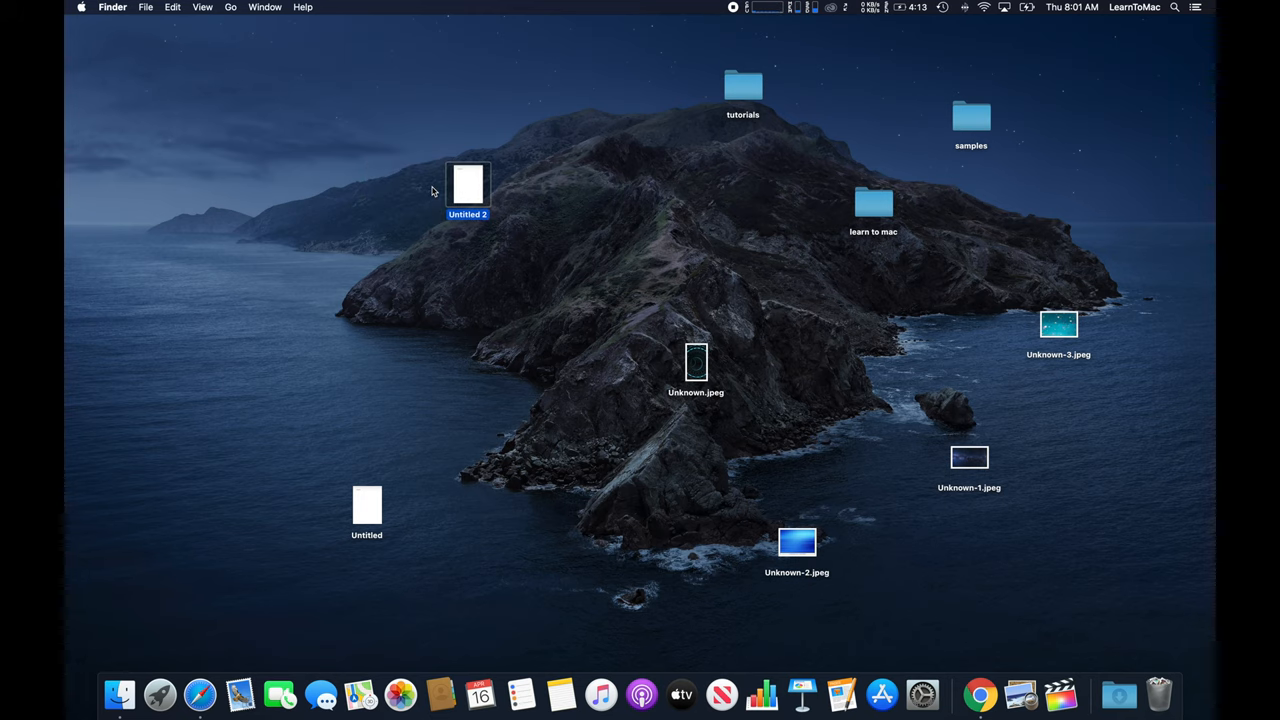
mouse_move(369, 509)
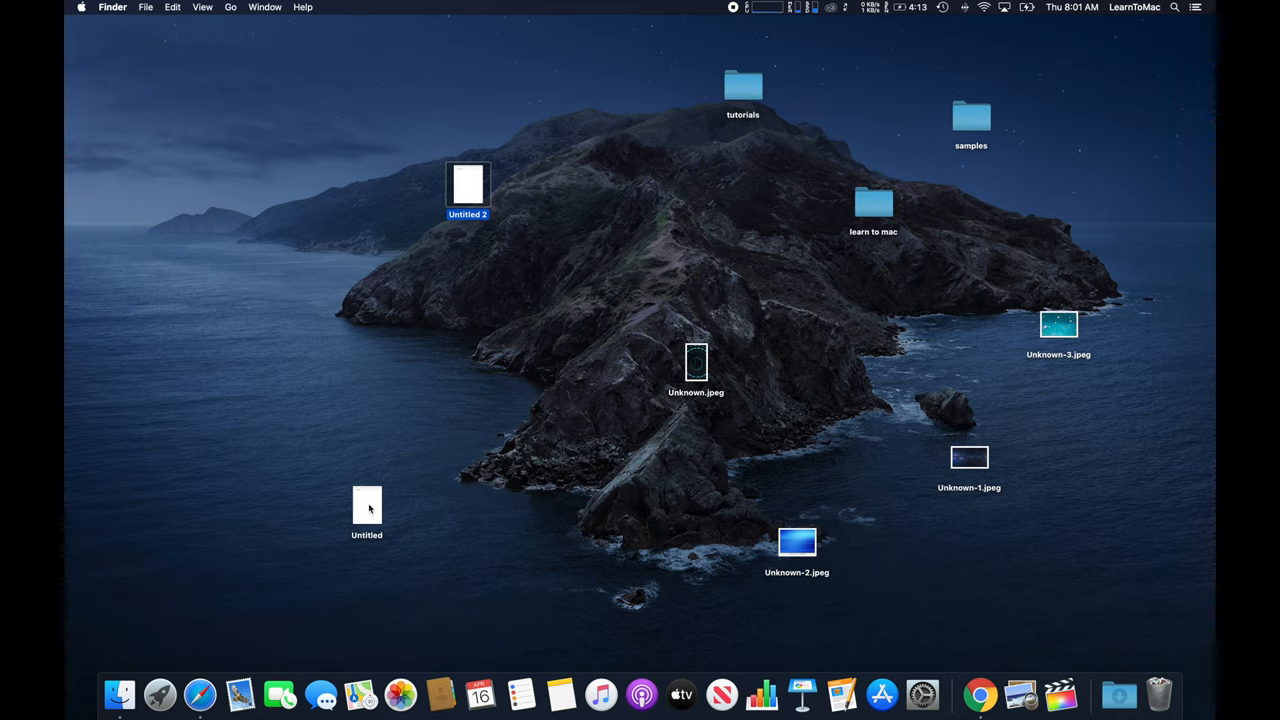
left_click_drag(366, 505, 467, 258)
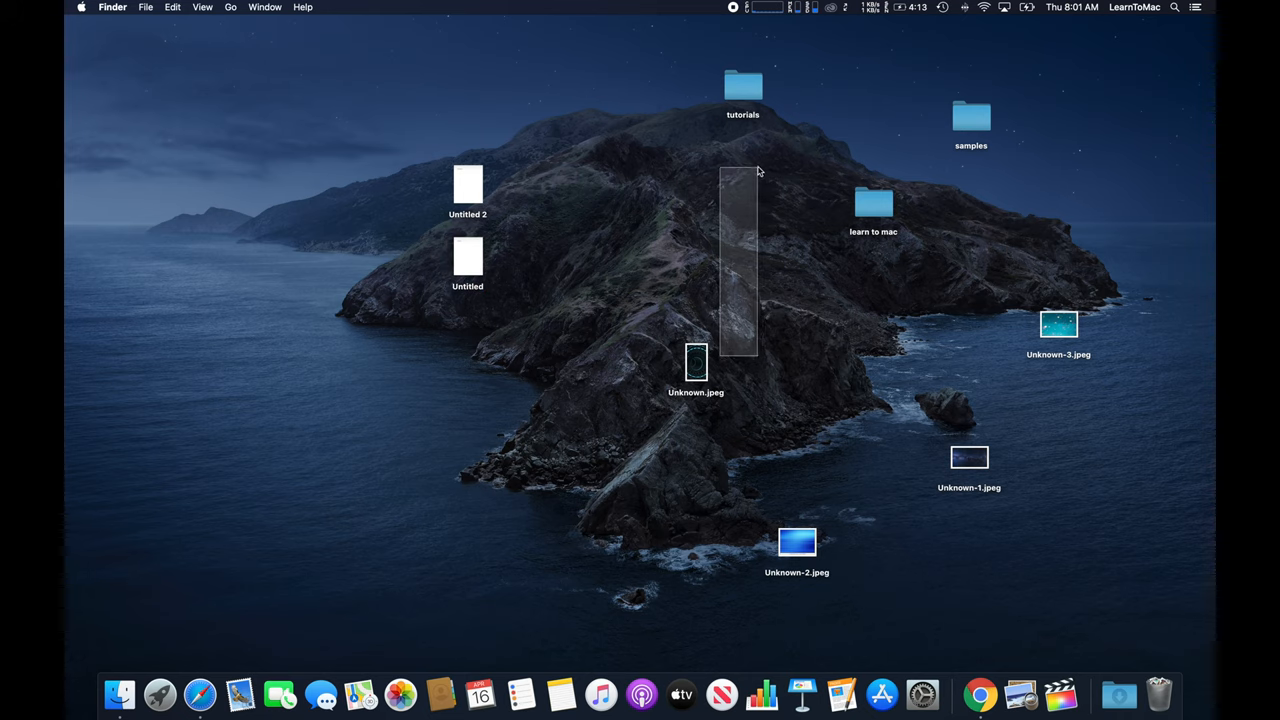
Regroup the tutorials and samples folders beside the learn to mac folder
left_click(873, 203)
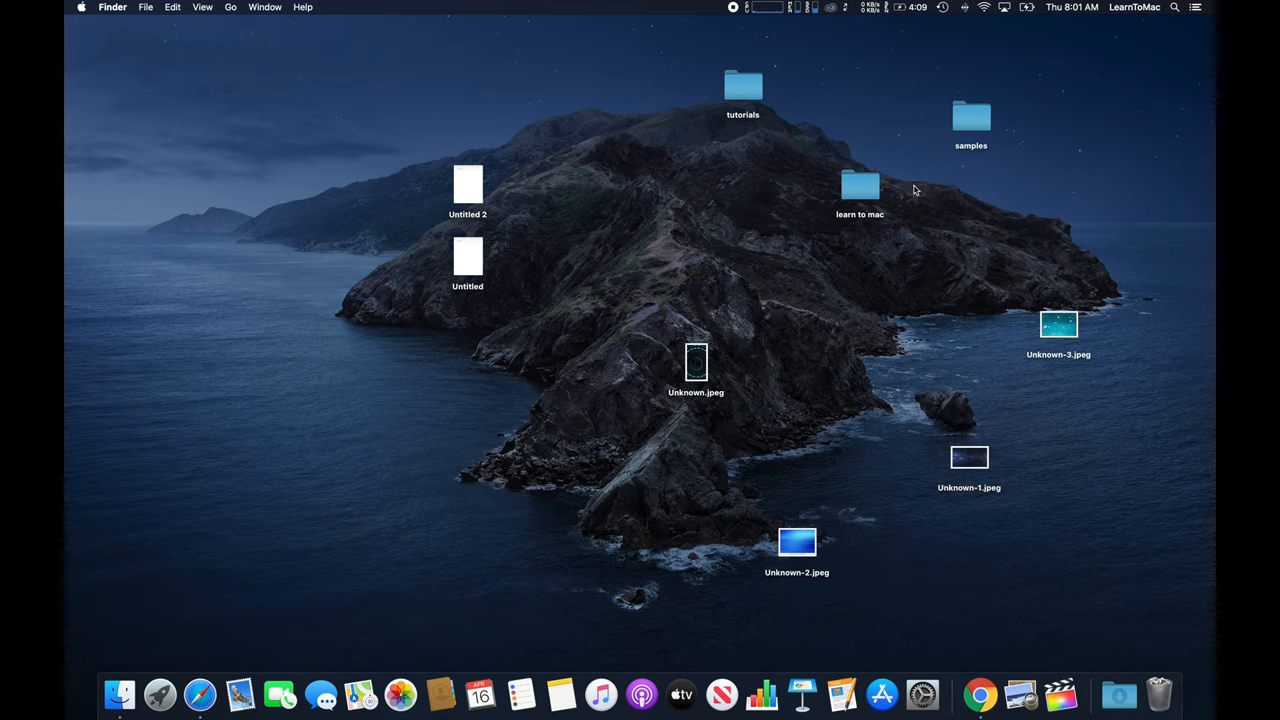
left_click(860, 190)
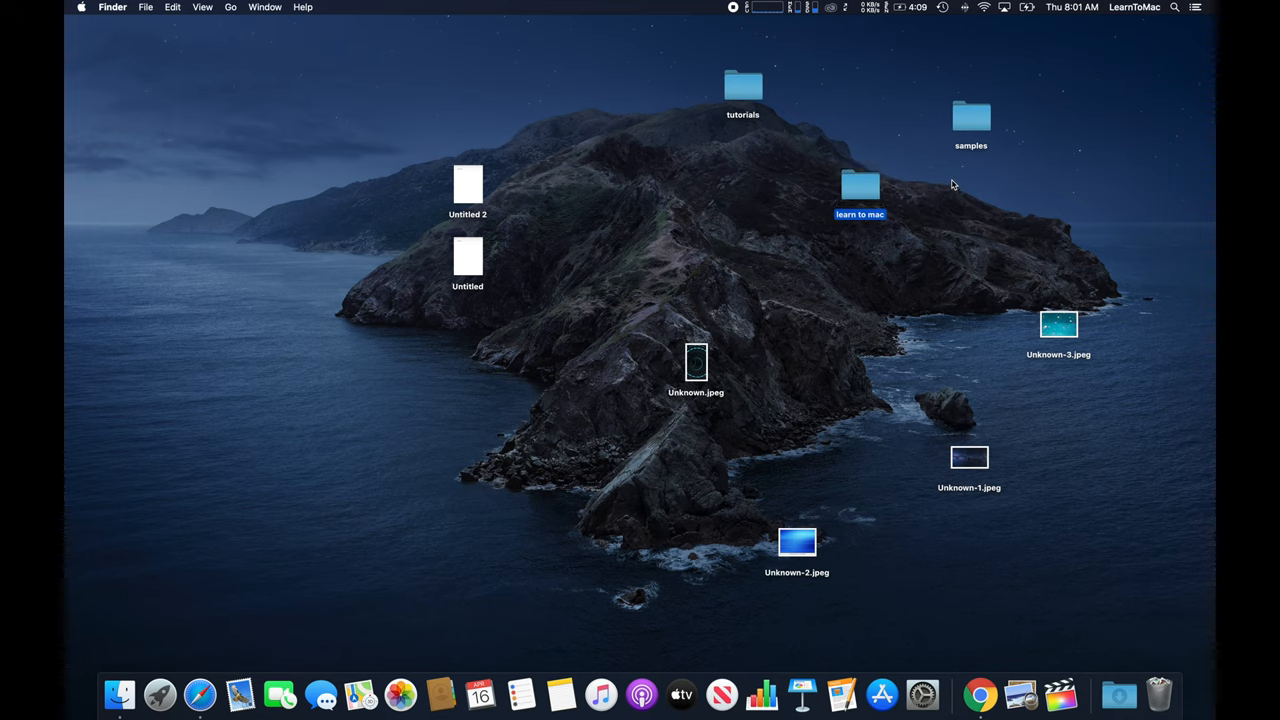
left_click(860, 187)
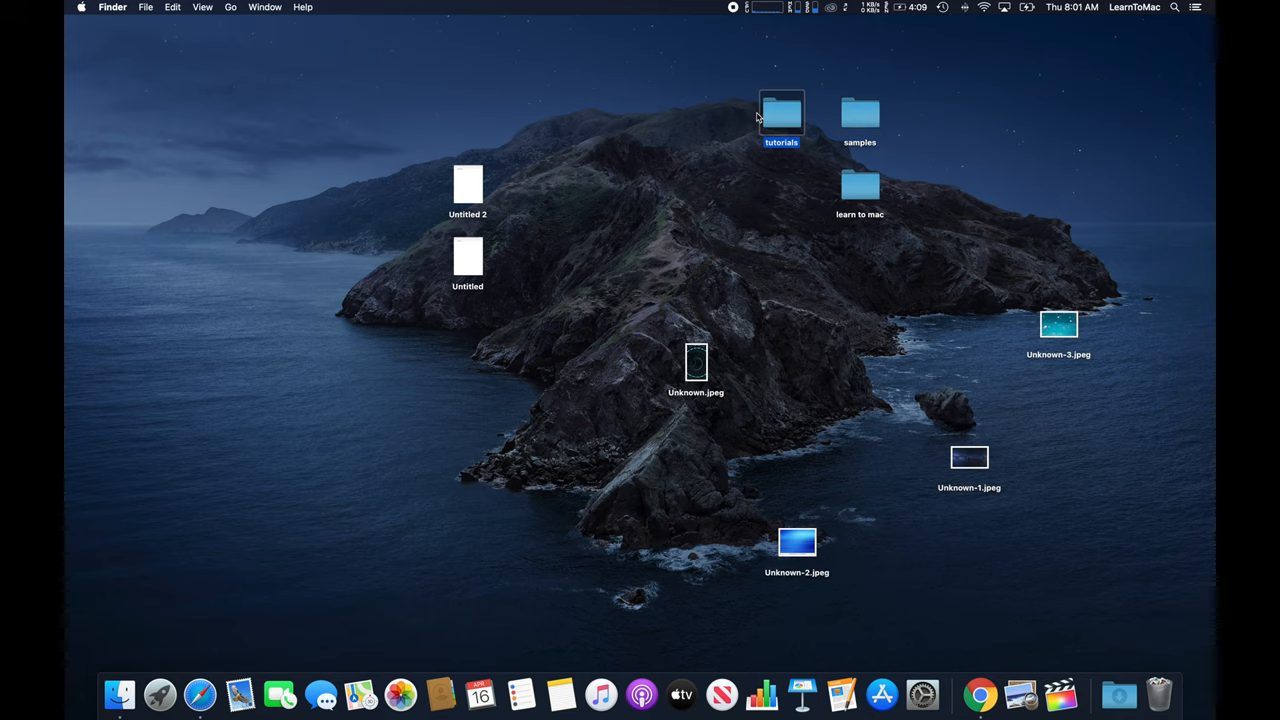
mouse_move(790, 243)
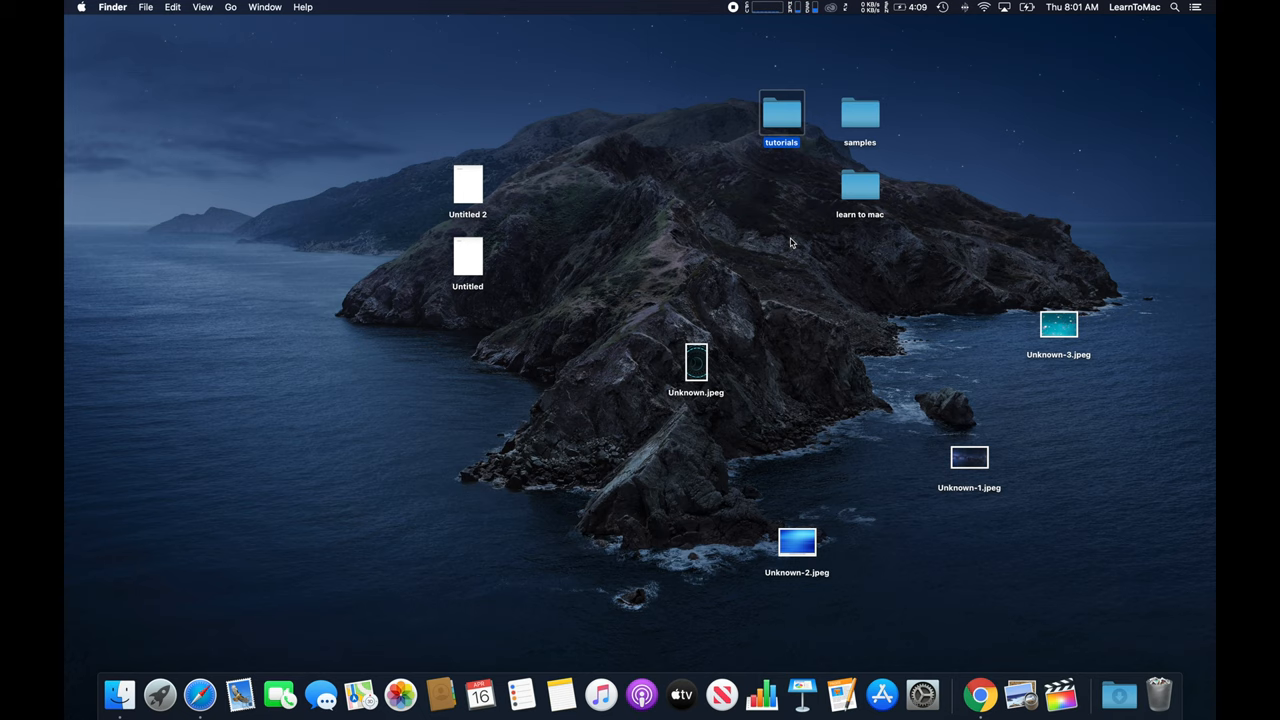
mouse_move(619, 254)
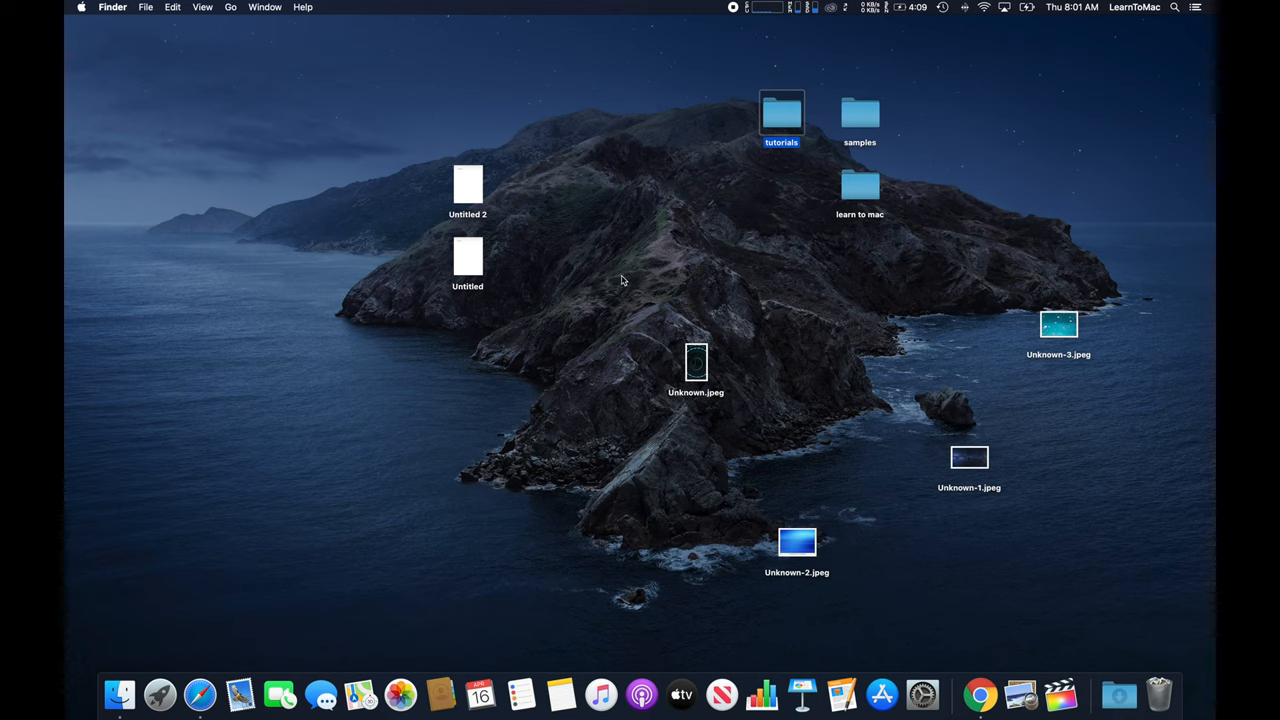
Sort the desktop icons by Name into one column along the right edge
right_click(620, 280)
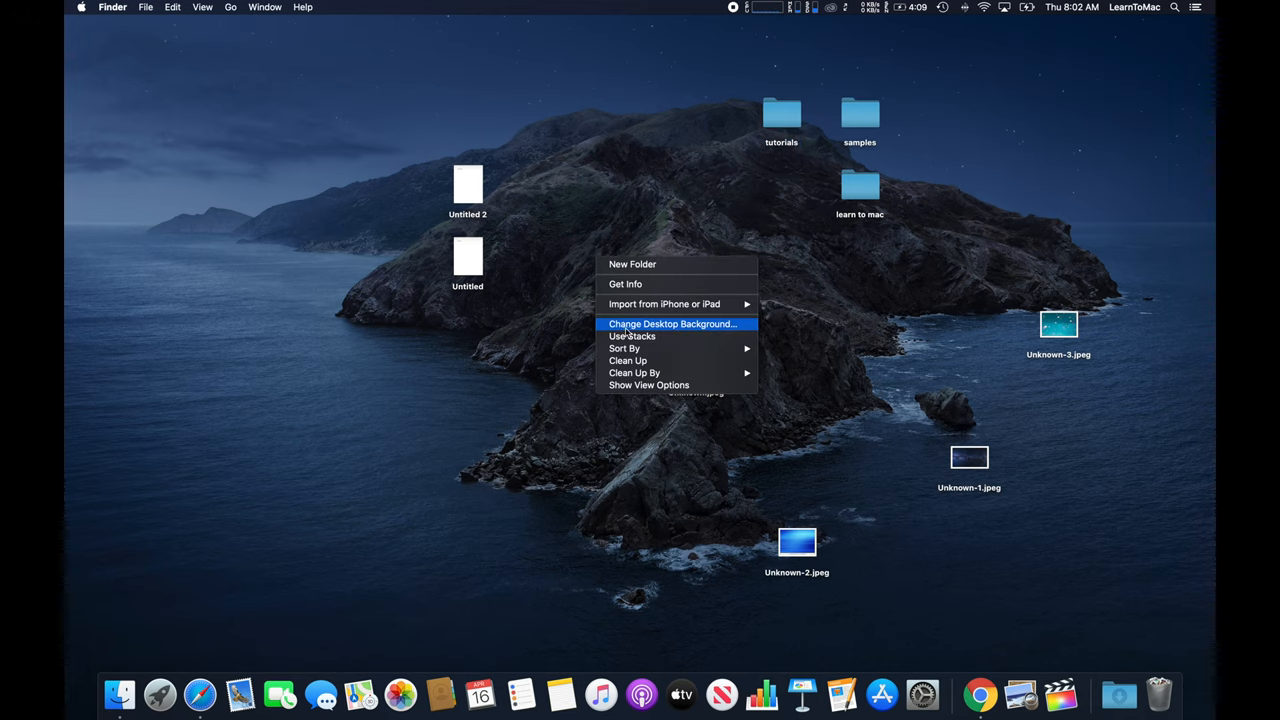
mouse_move(624, 348)
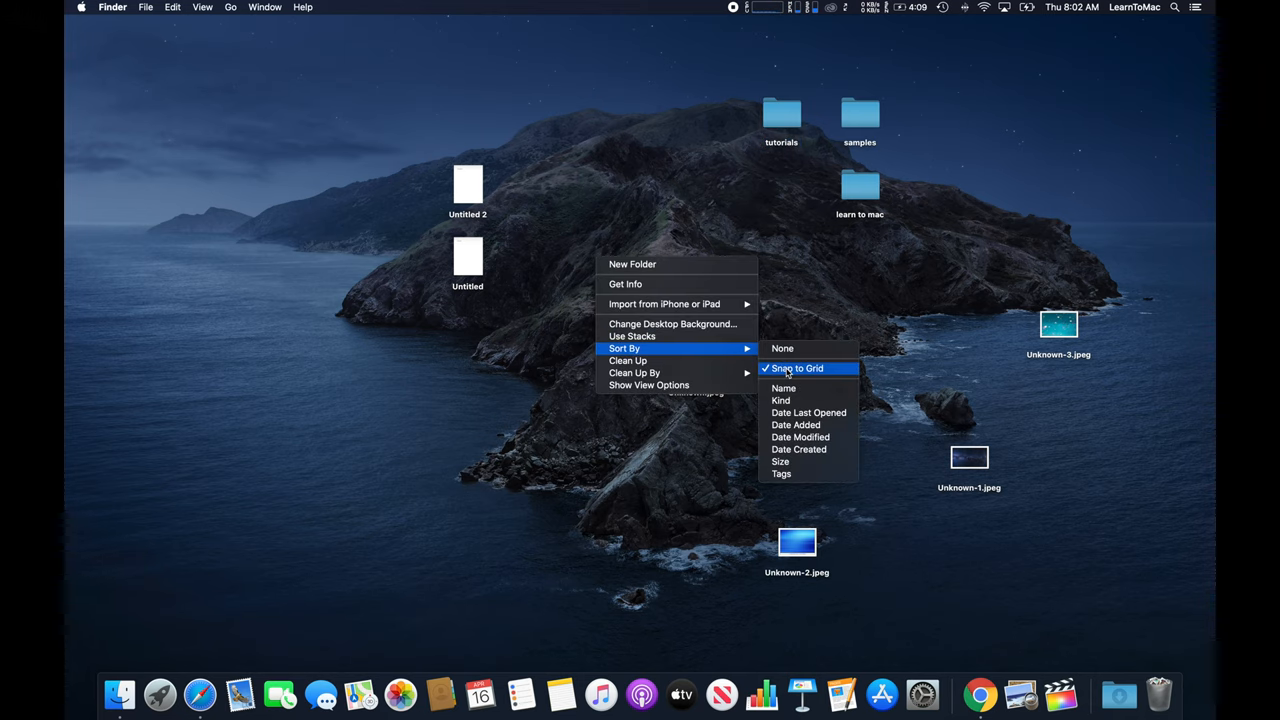
mouse_move(808, 413)
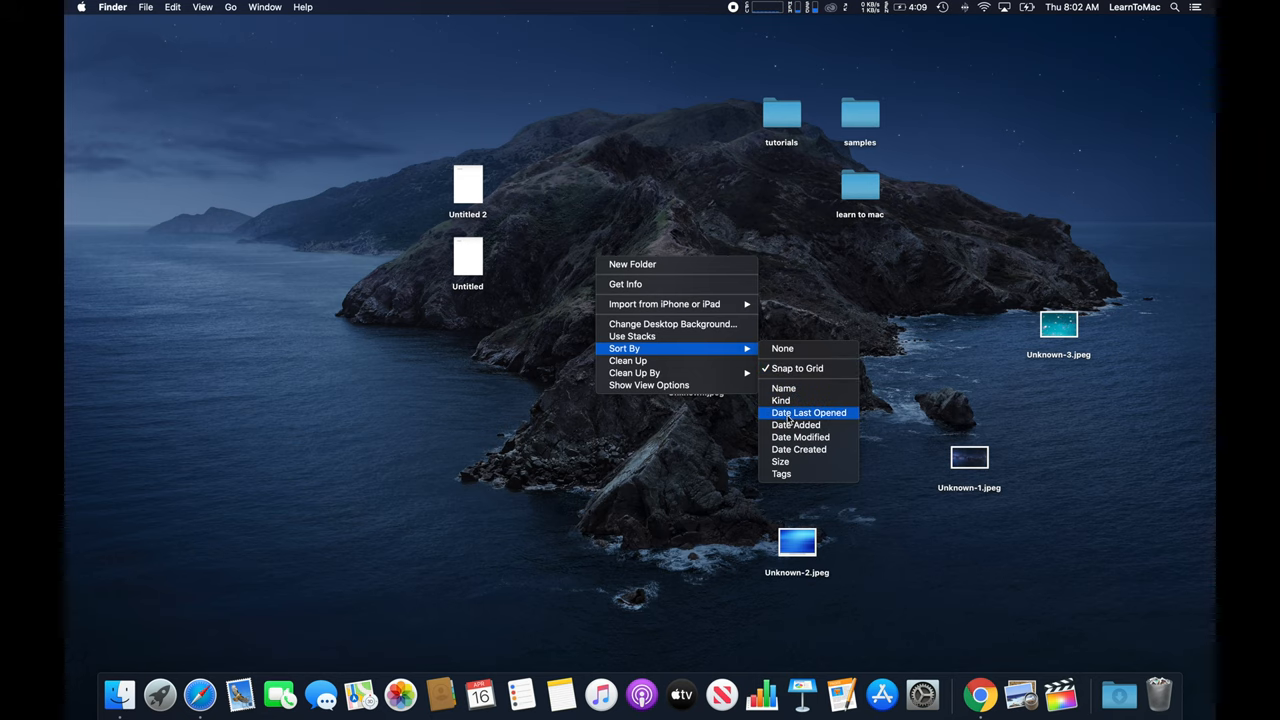
mouse_move(783, 400)
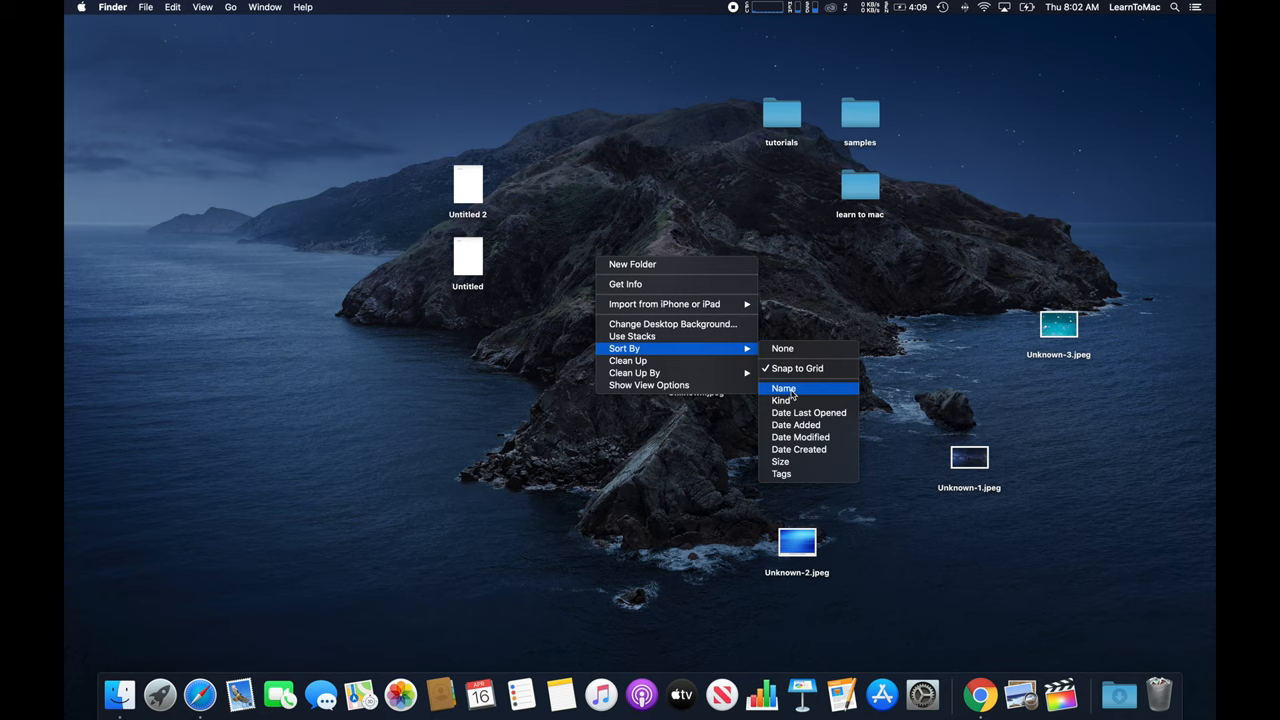
left_click(784, 388)
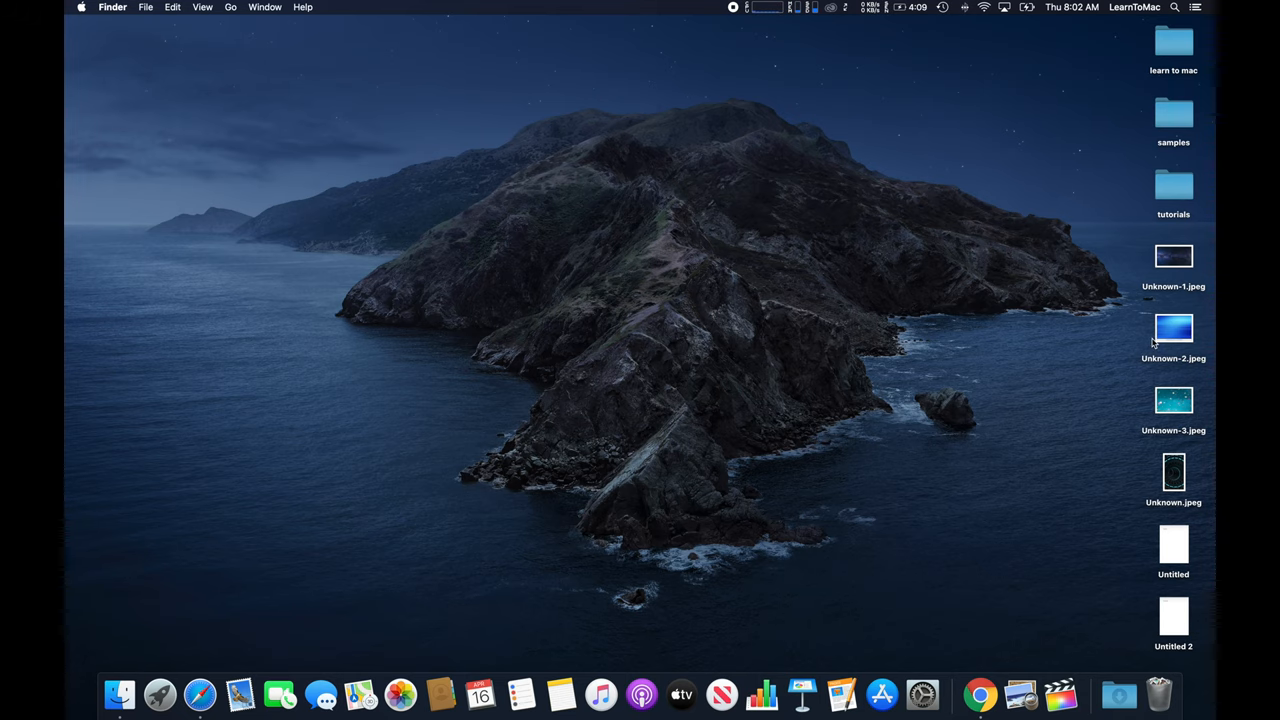
mouse_move(1139, 101)
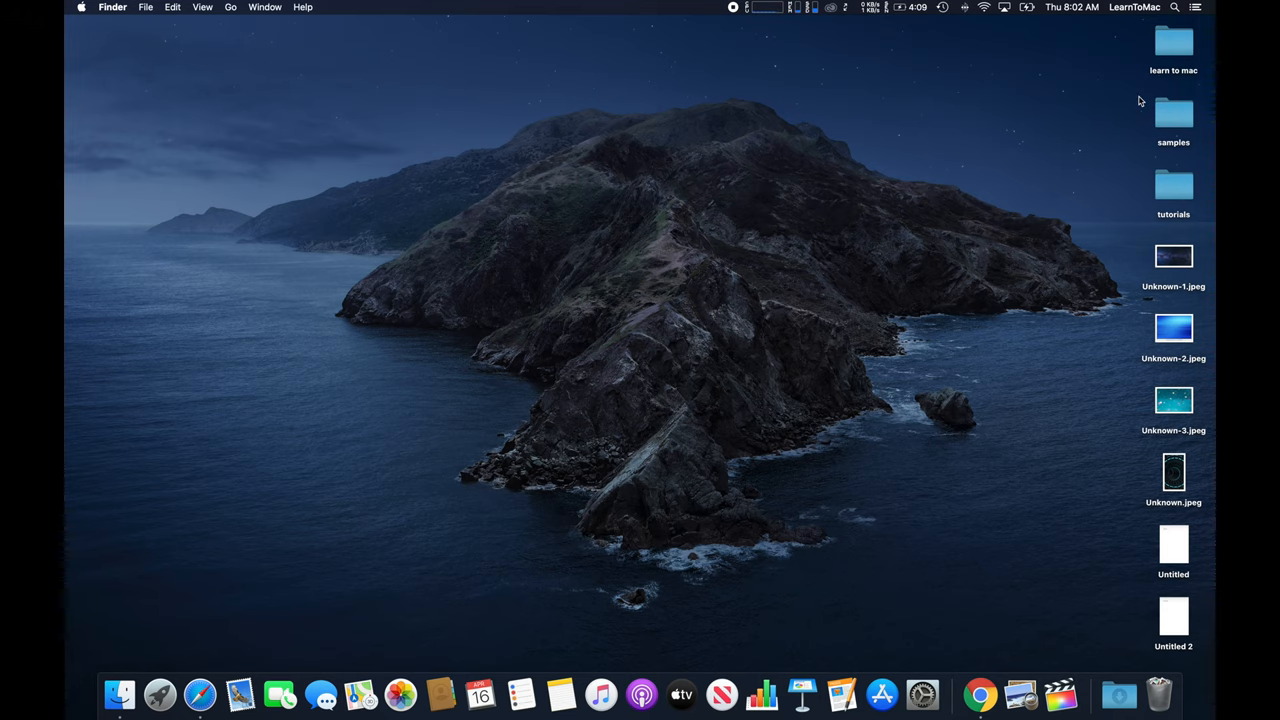
mouse_move(951, 136)
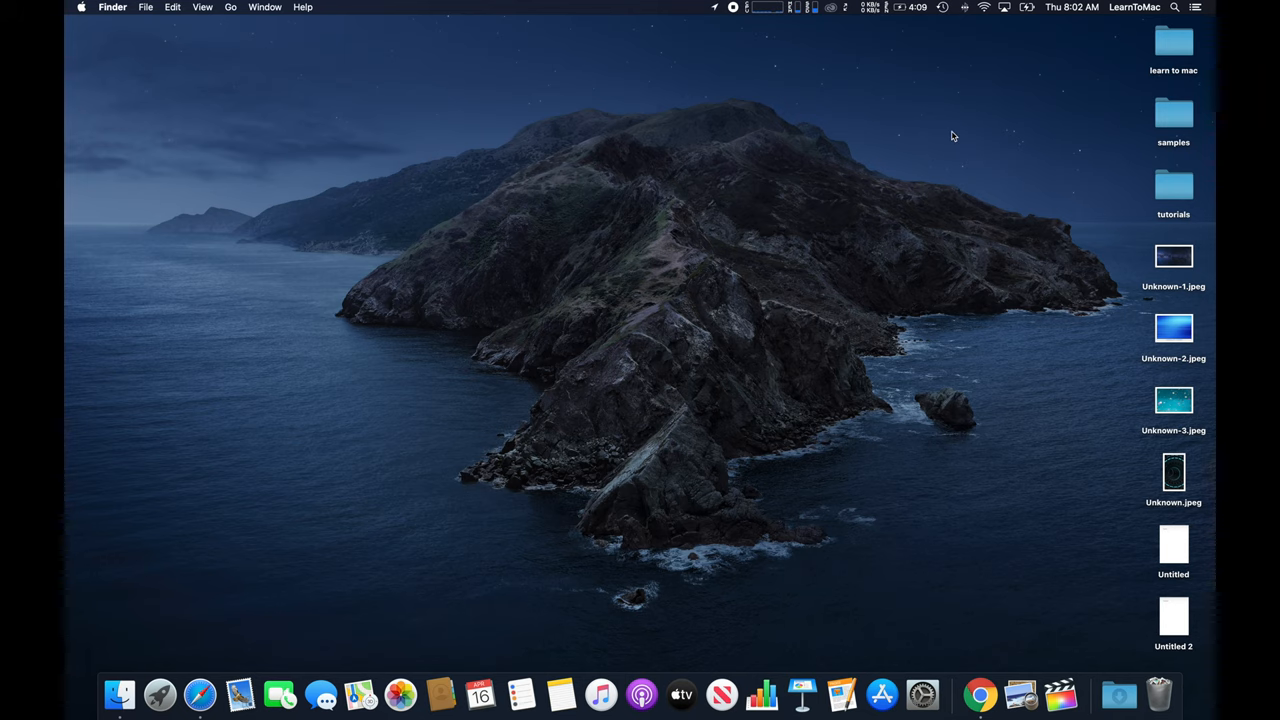
Sort the desktop icons by Date Created so the untitled documents come first
right_click(951, 136)
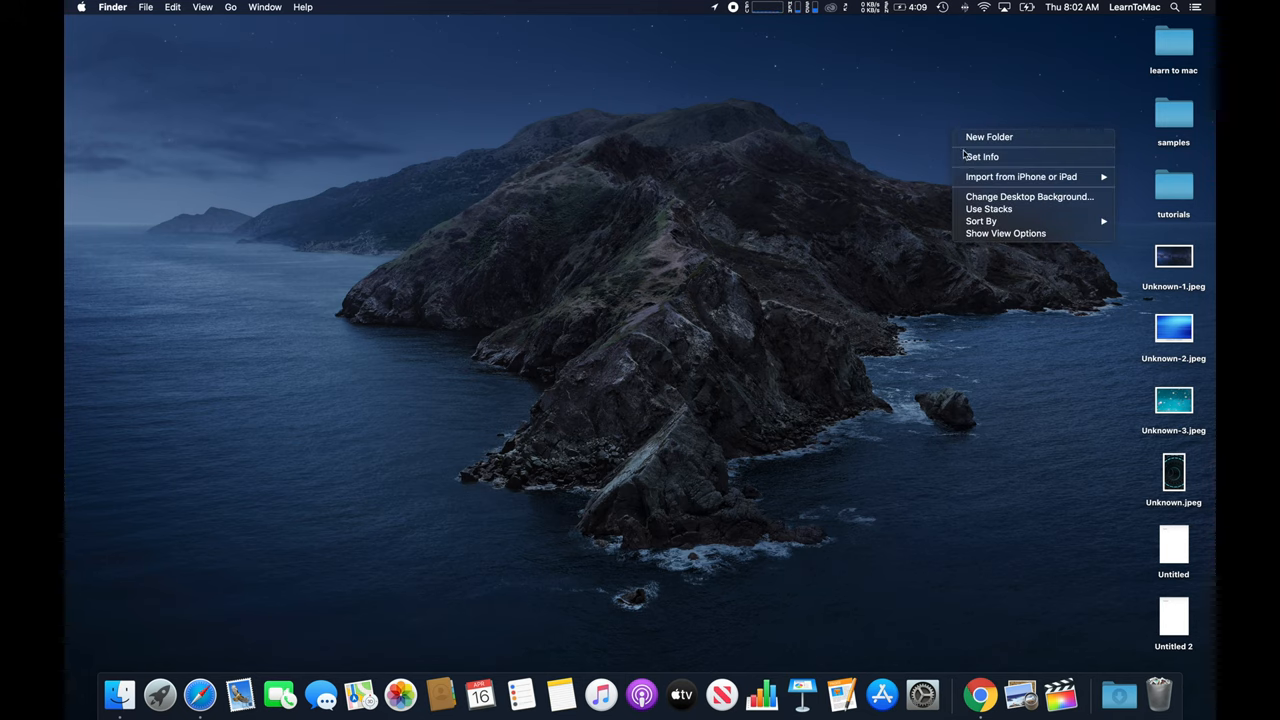
left_click(981, 221)
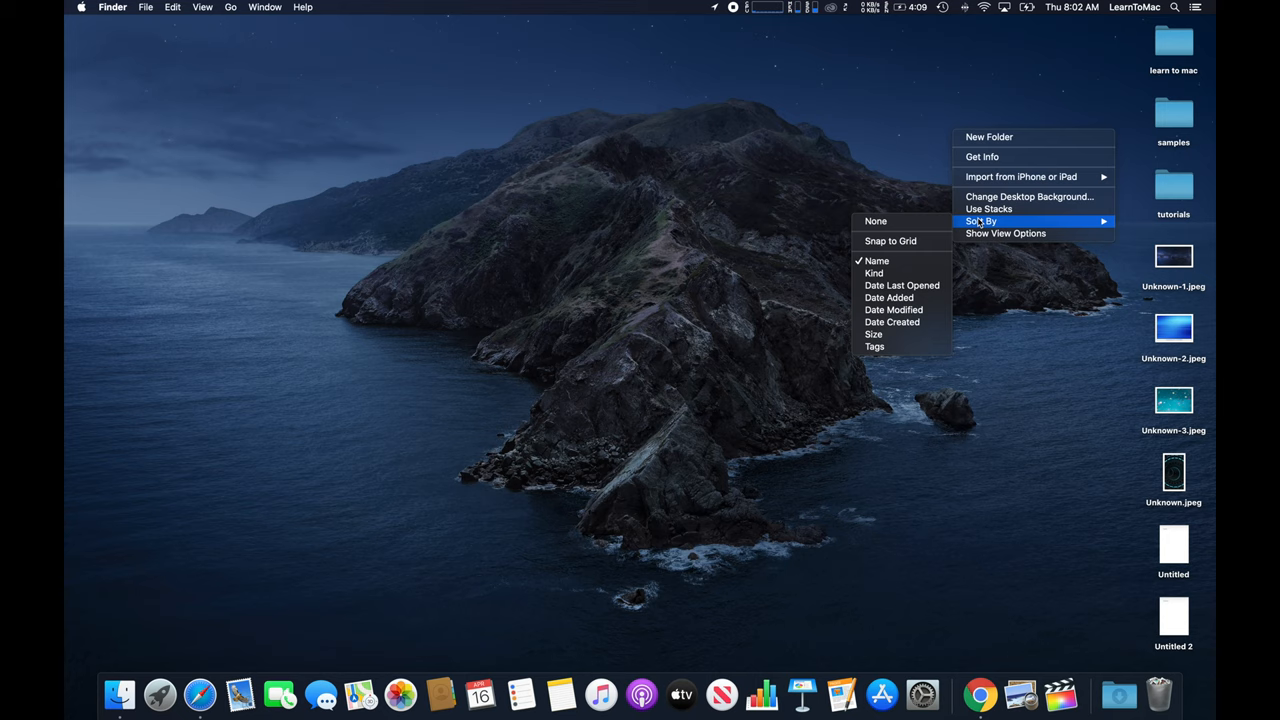
mouse_move(874, 273)
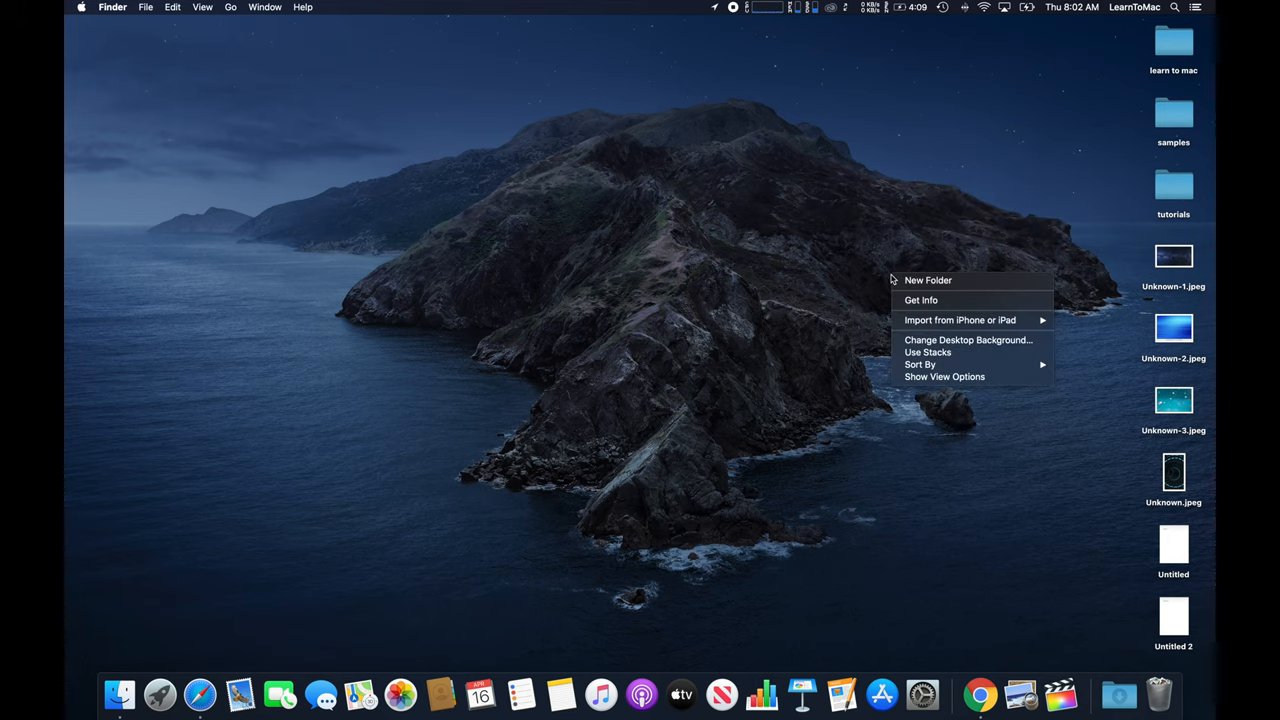
mouse_move(919, 364)
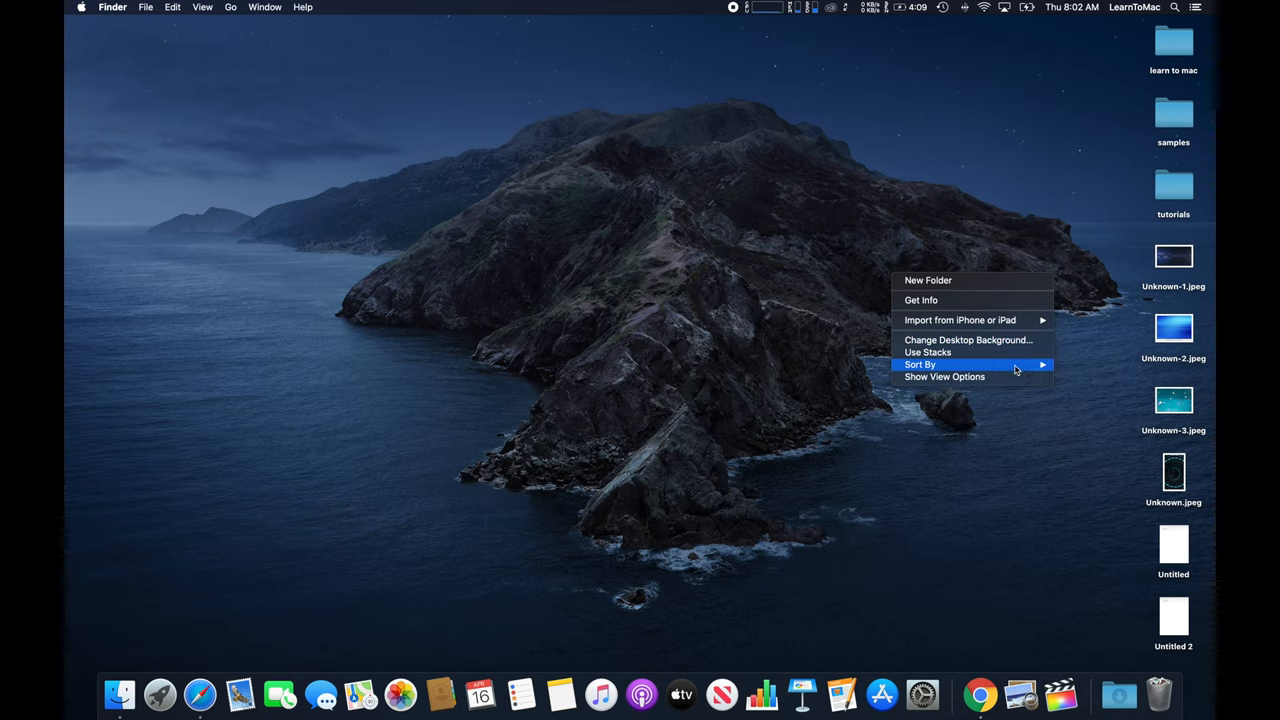
left_click(1068, 470)
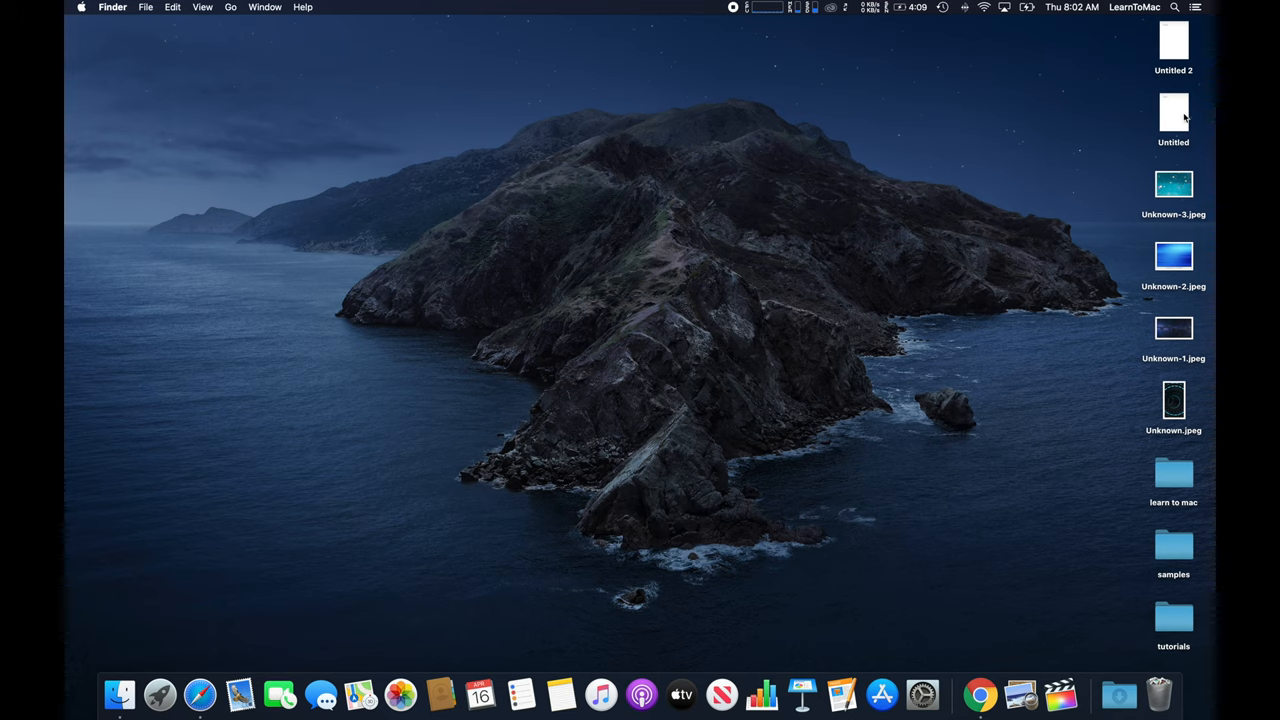
mouse_move(1152, 575)
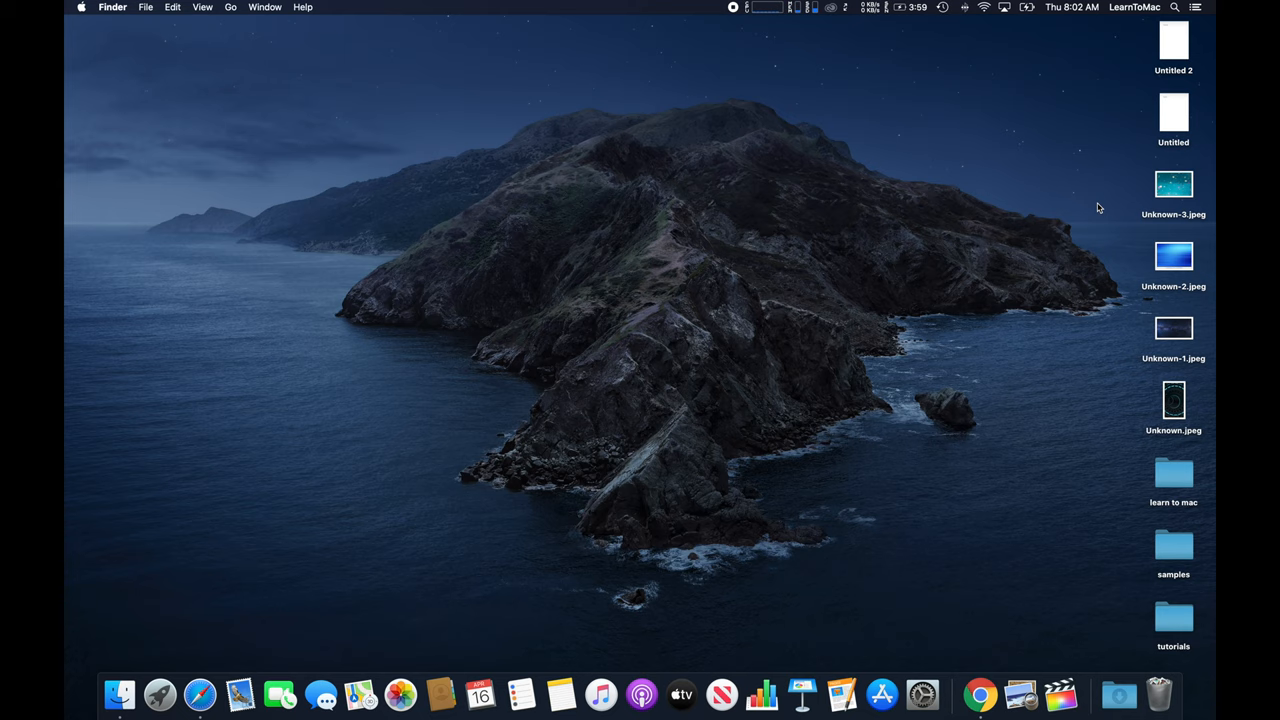
mouse_move(957, 45)
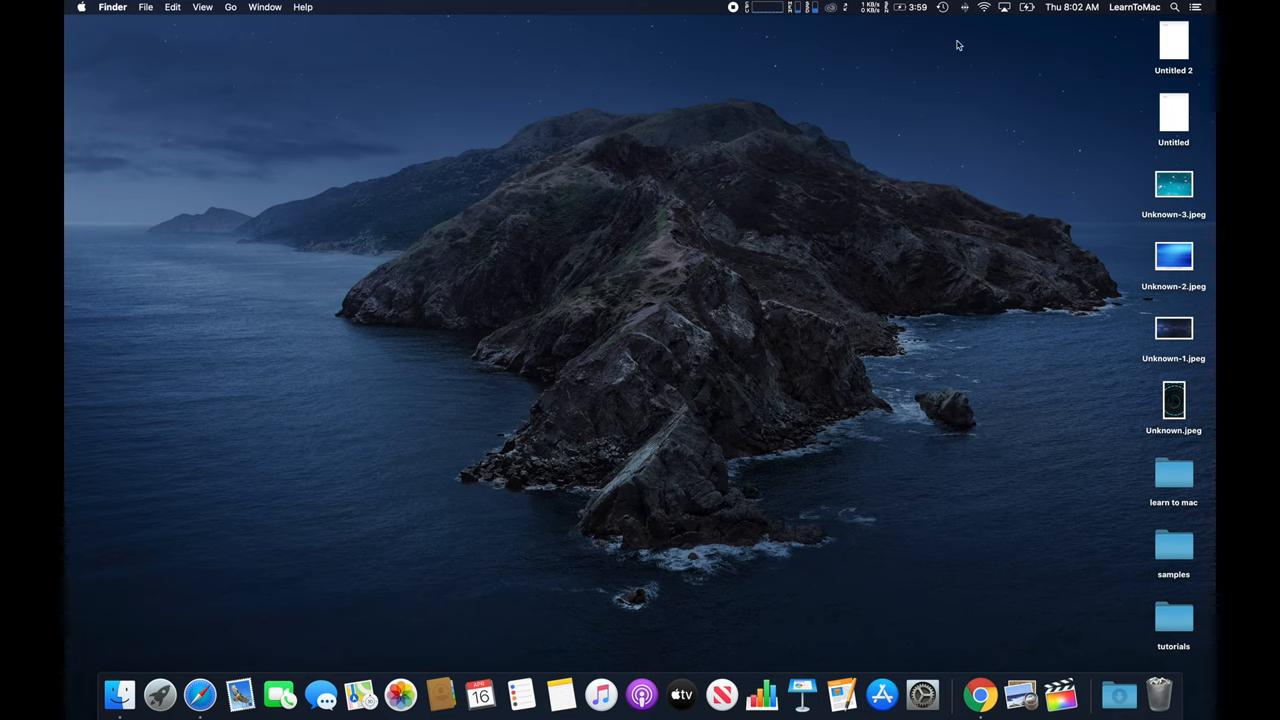
mouse_move(675, 334)
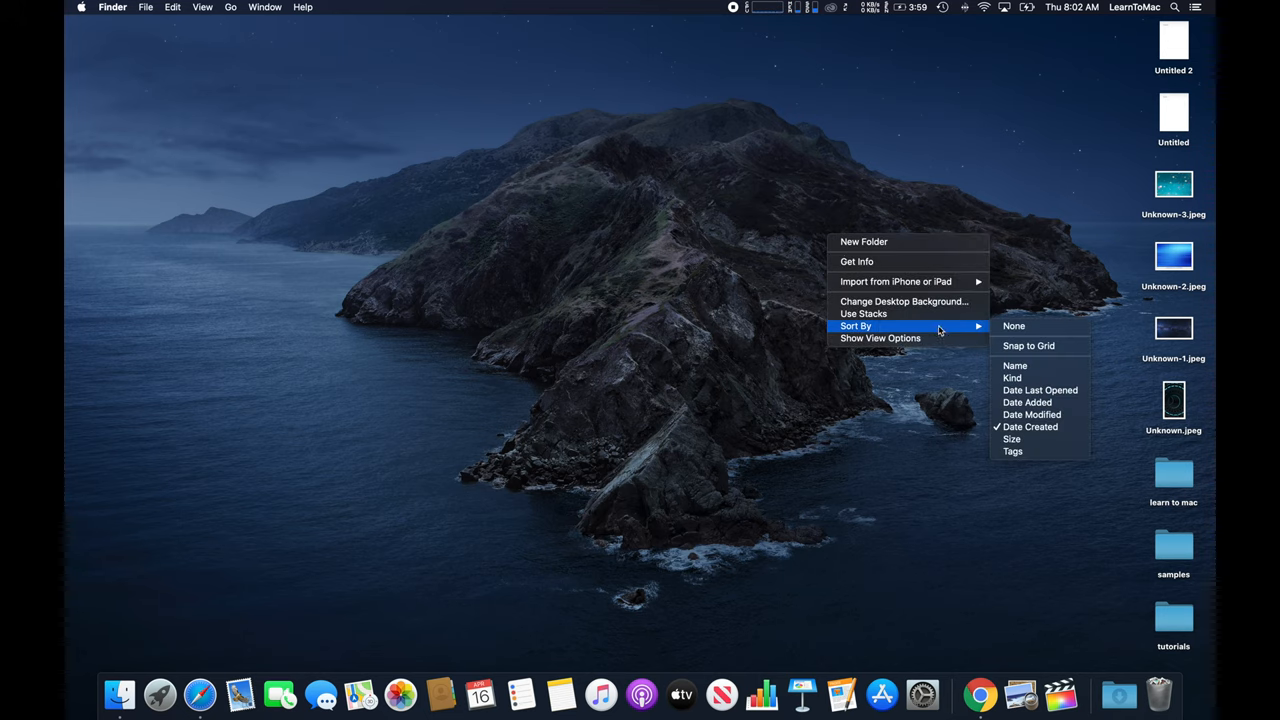
Set desktop Sort By to None so the icons sit scattered again
left_click(1028, 345)
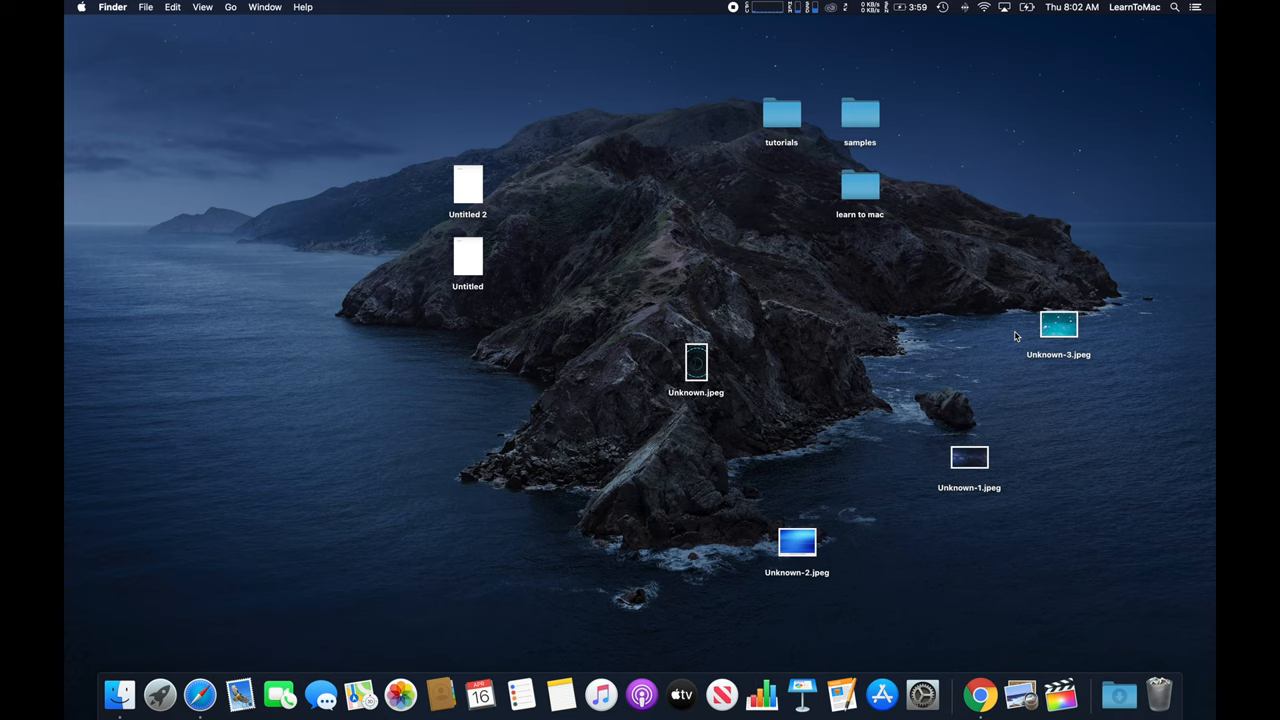
mouse_move(808, 143)
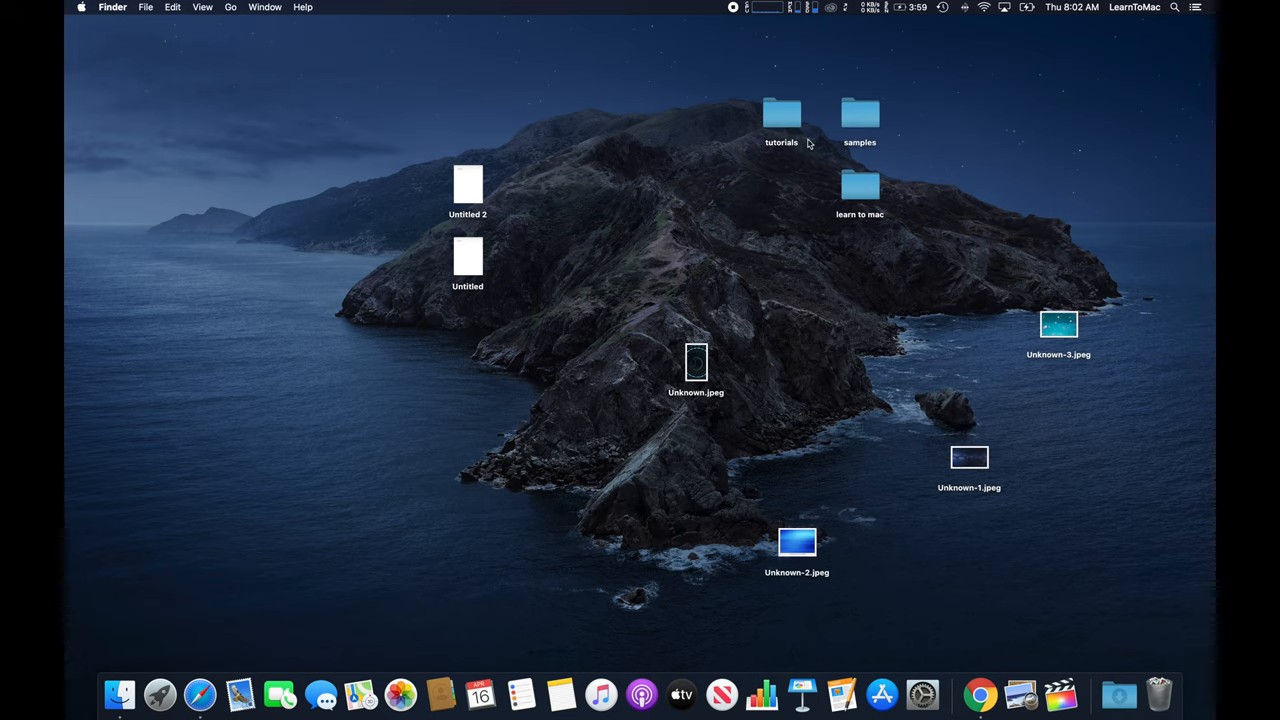
mouse_move(1045, 322)
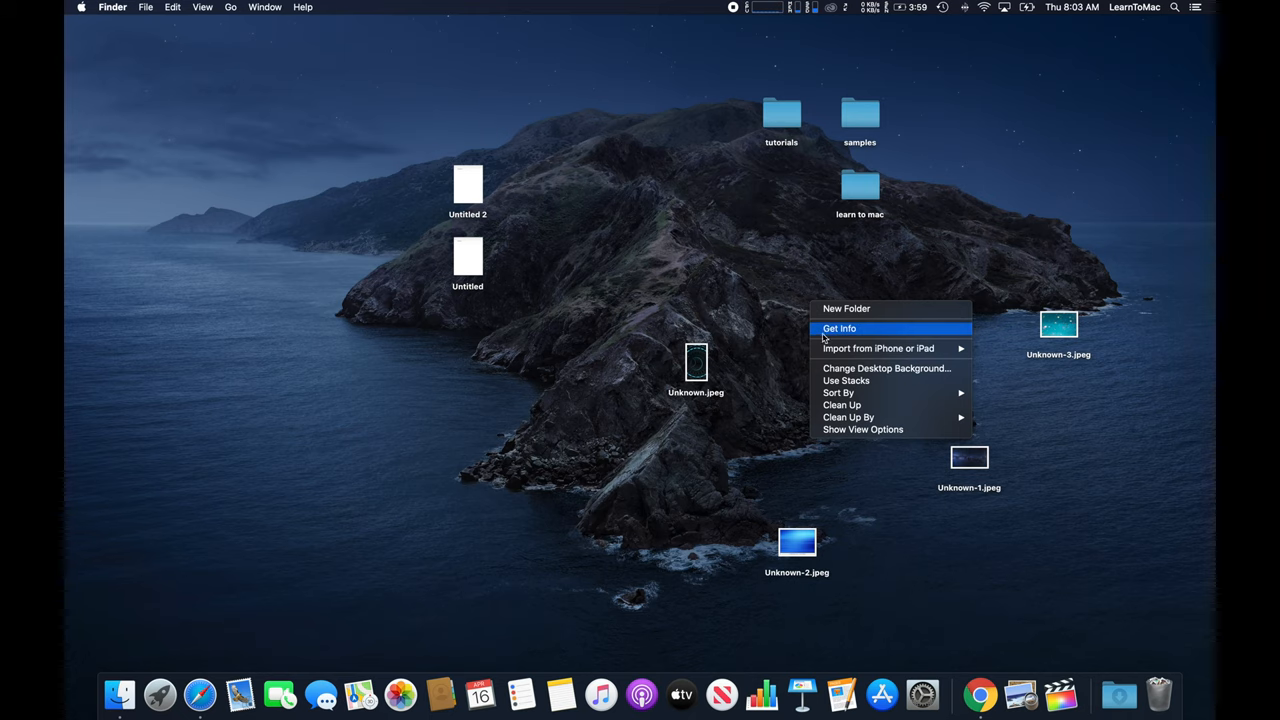
mouse_move(846, 380)
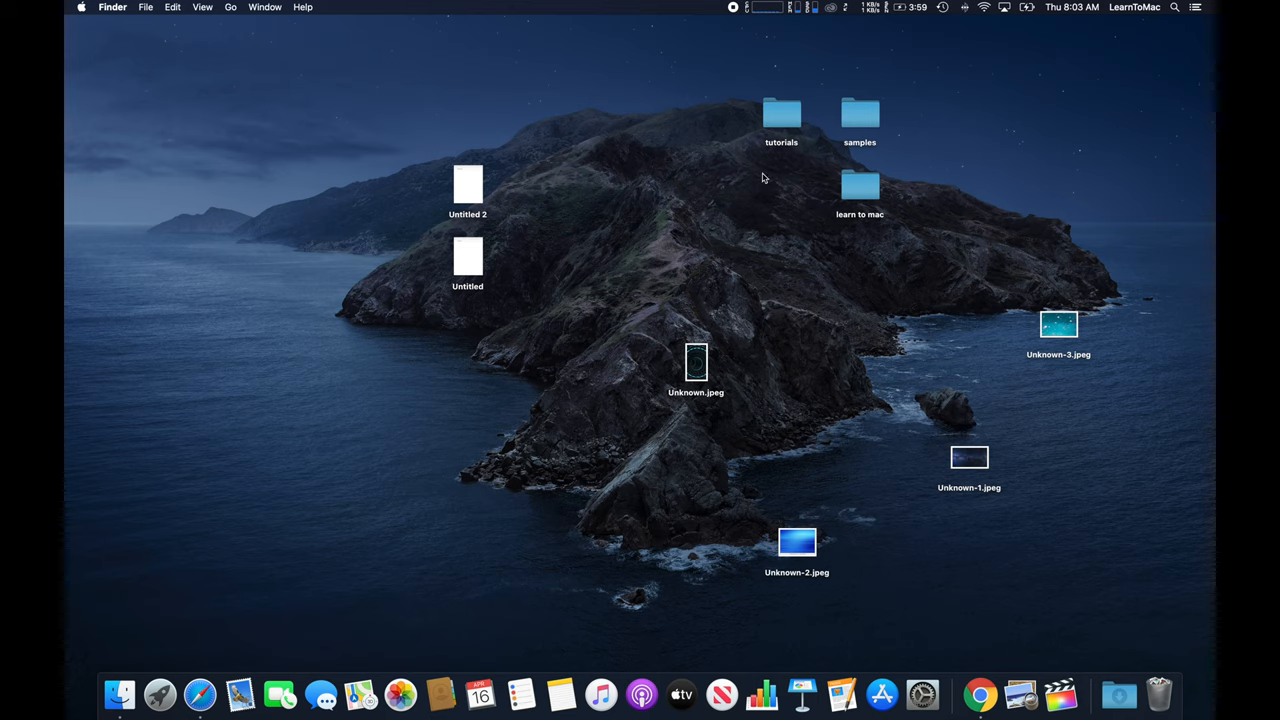
mouse_move(908, 374)
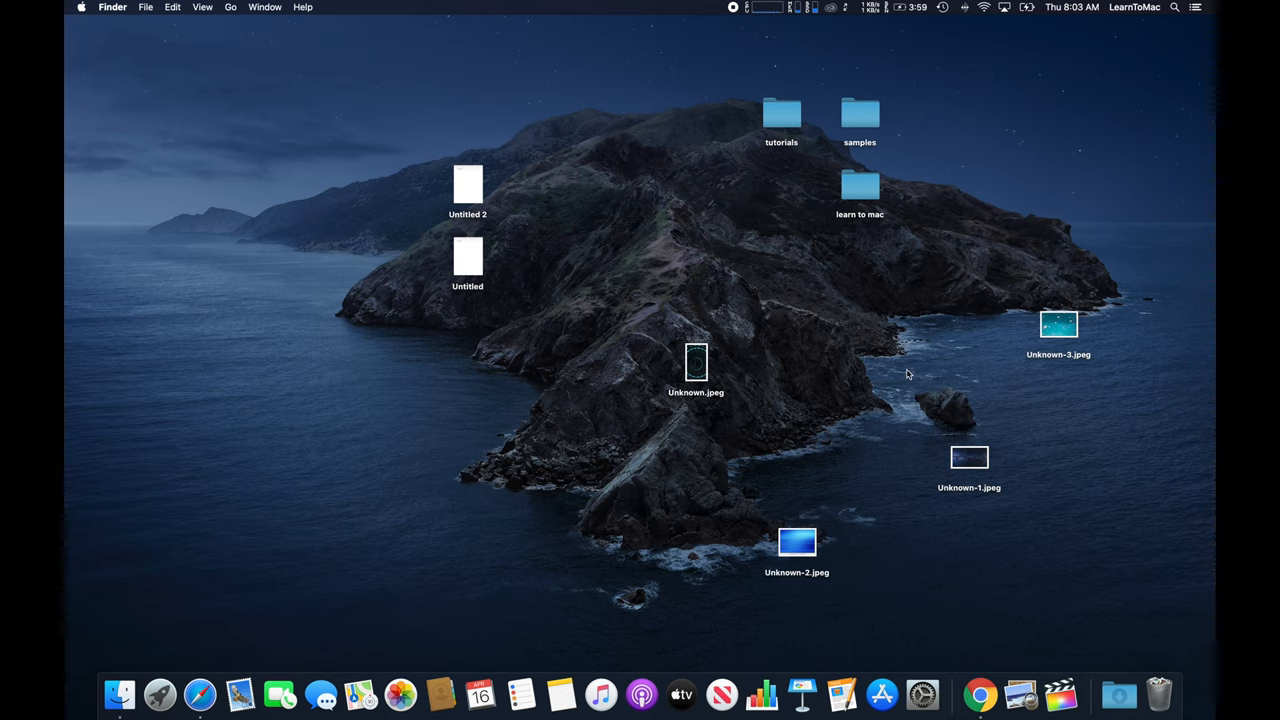
mouse_move(408, 157)
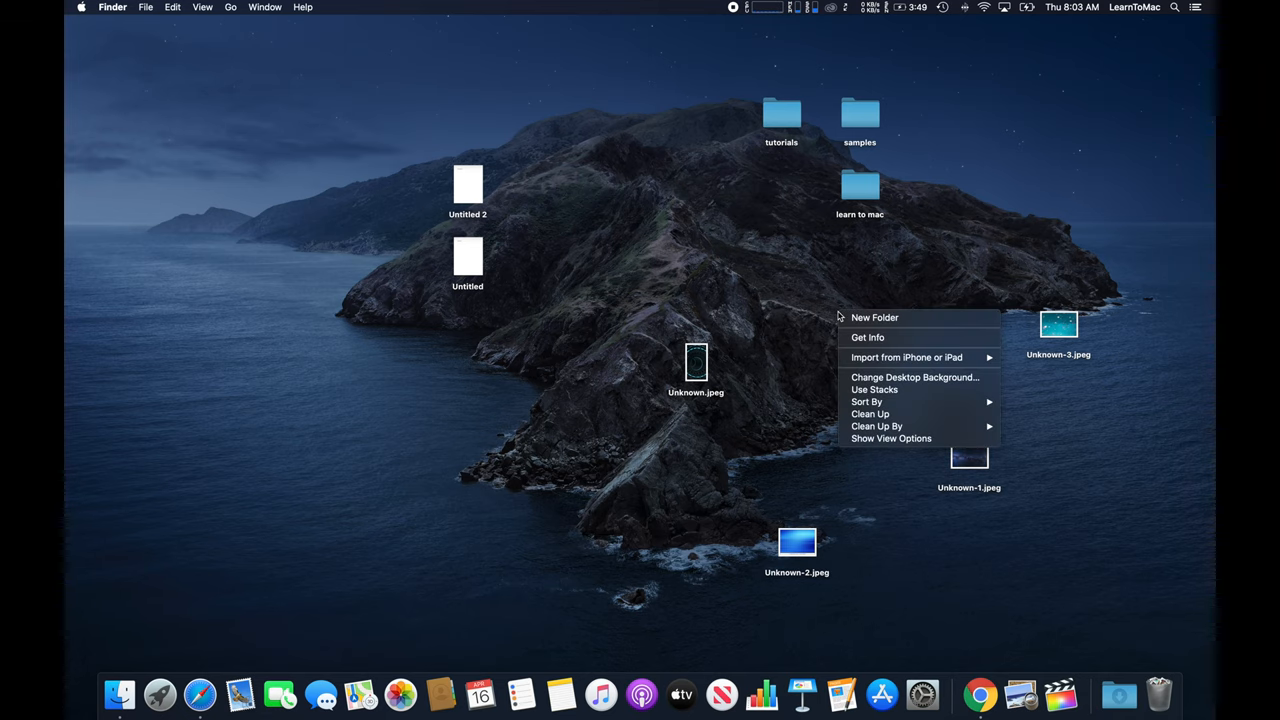
mouse_move(874, 390)
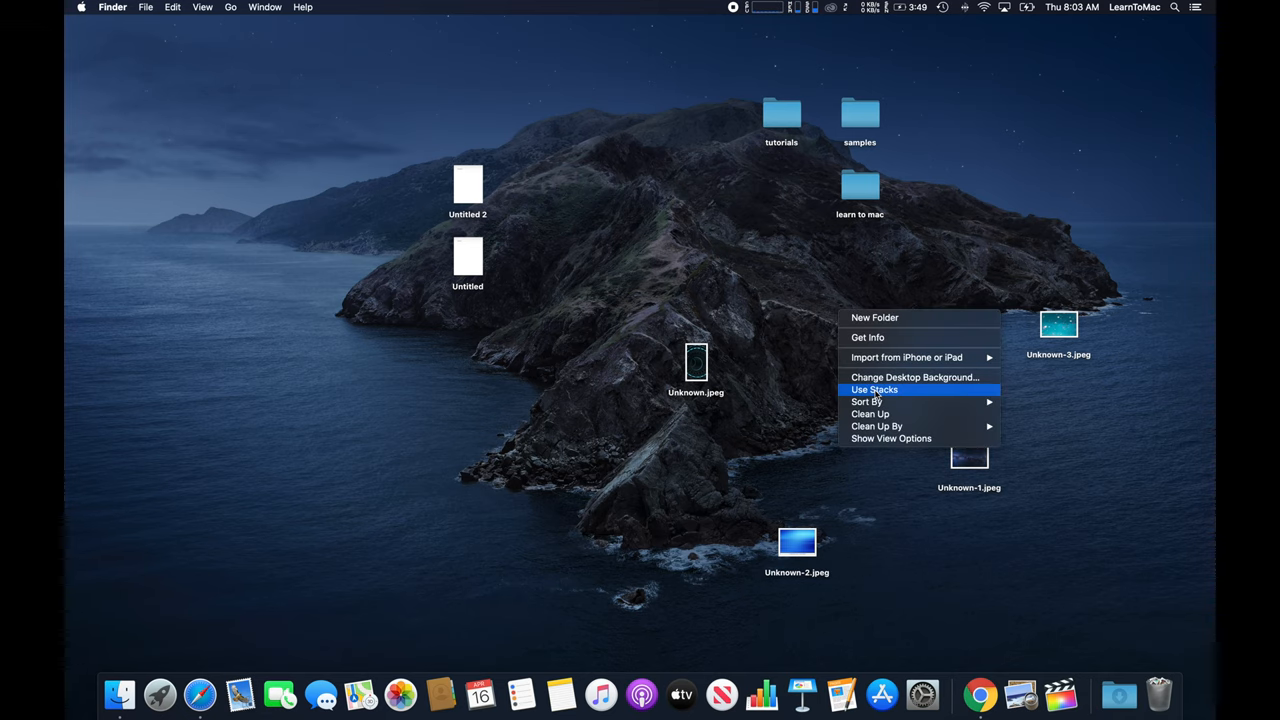
Turn on Use Stacks to group loose files into Documents and Images stacks
left_click(874, 389)
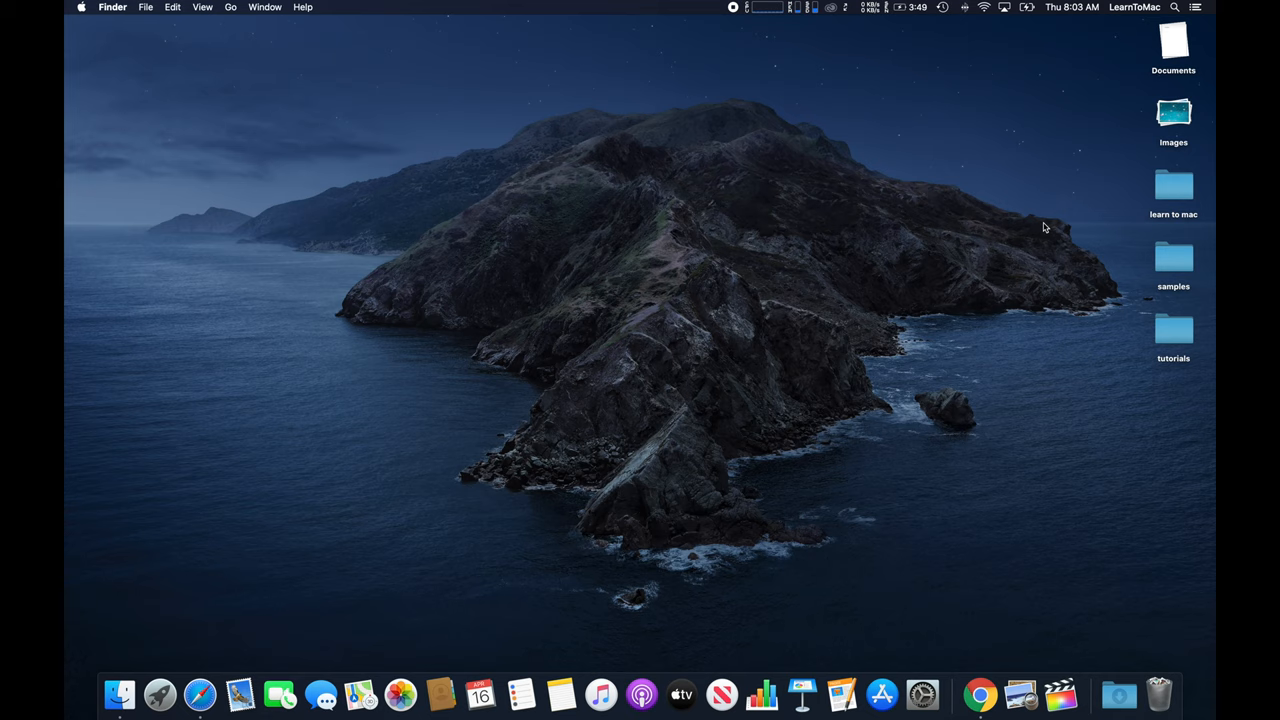
mouse_move(1069, 235)
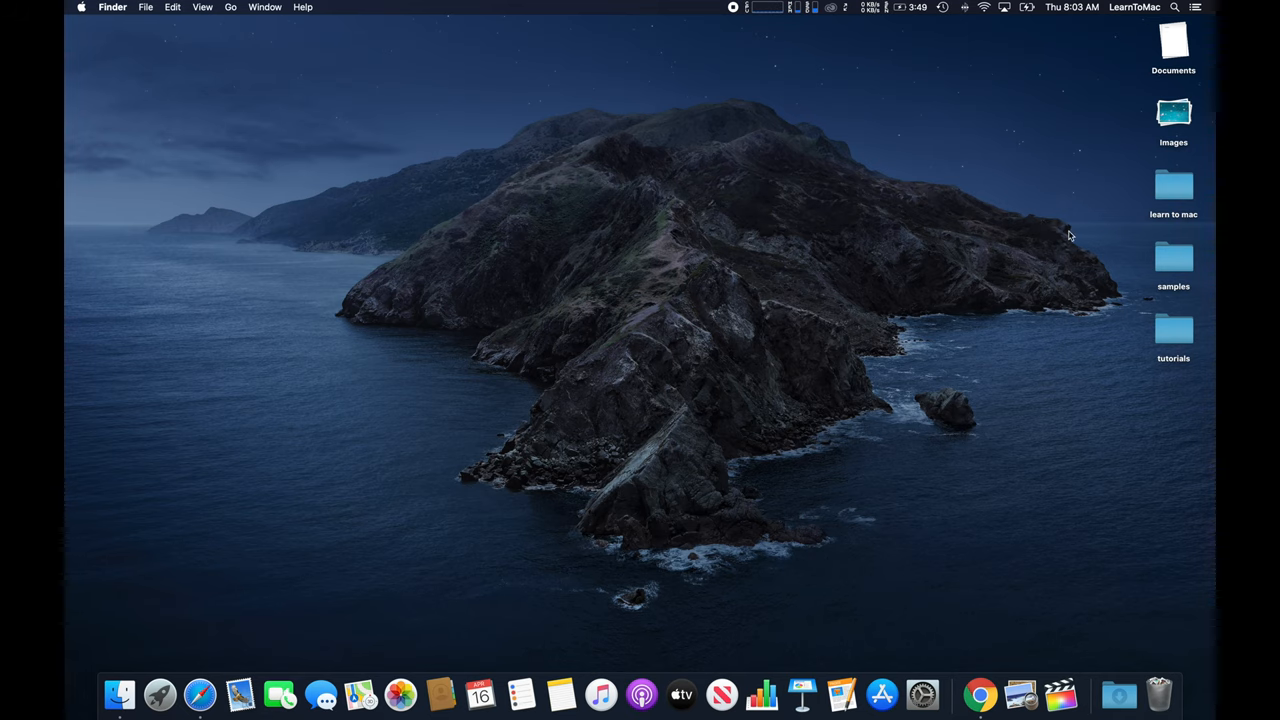
mouse_move(1185, 185)
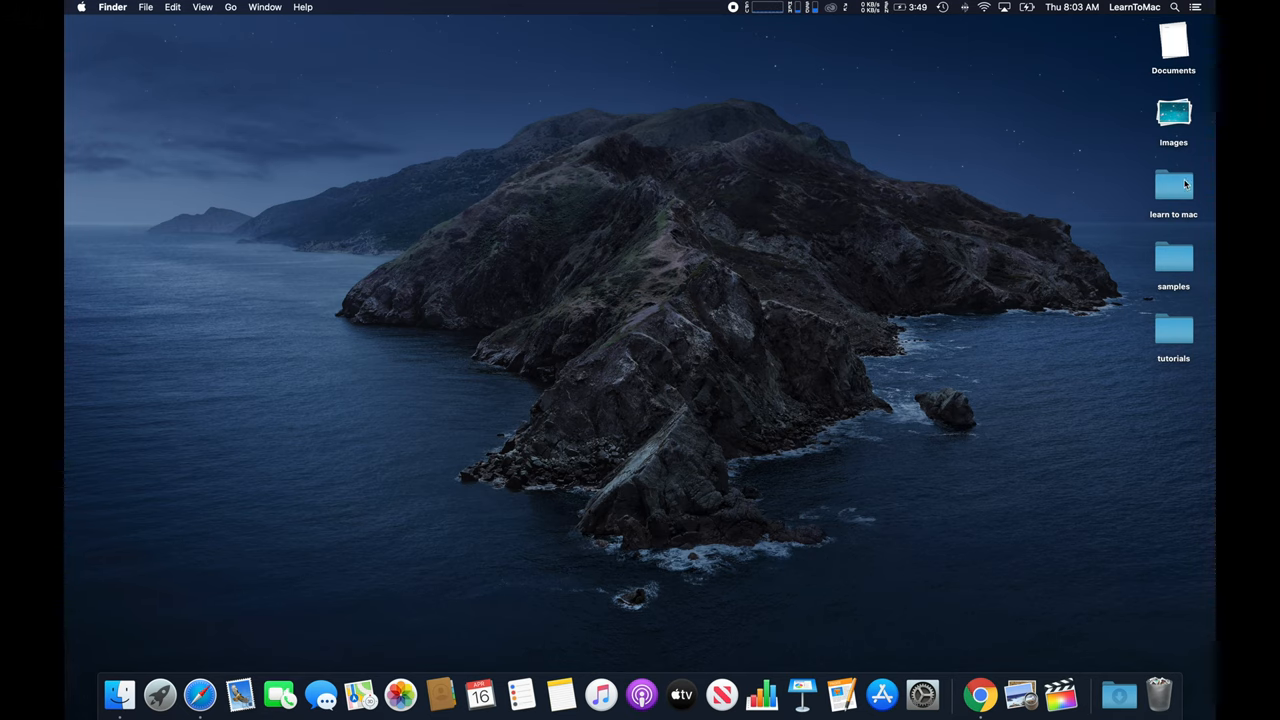
mouse_move(1146, 384)
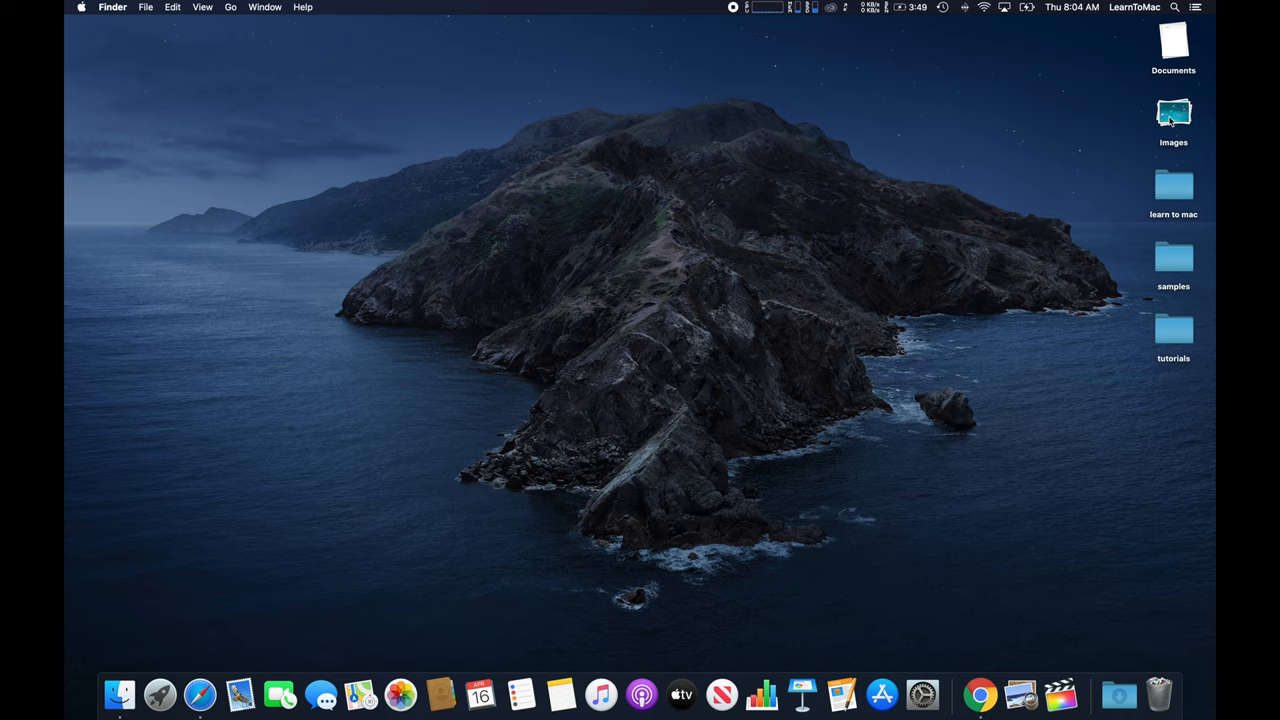
mouse_move(1175, 48)
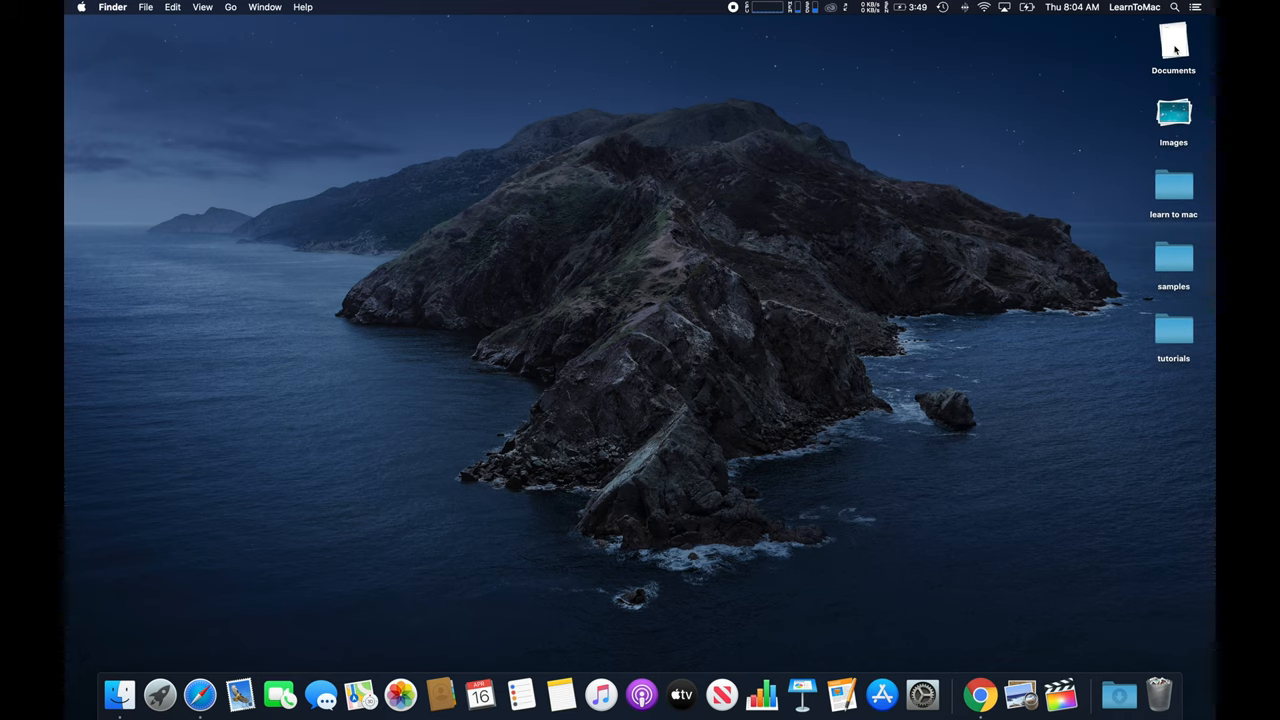
Bring up the desktop's Group Stacks By choices
right_click(997, 175)
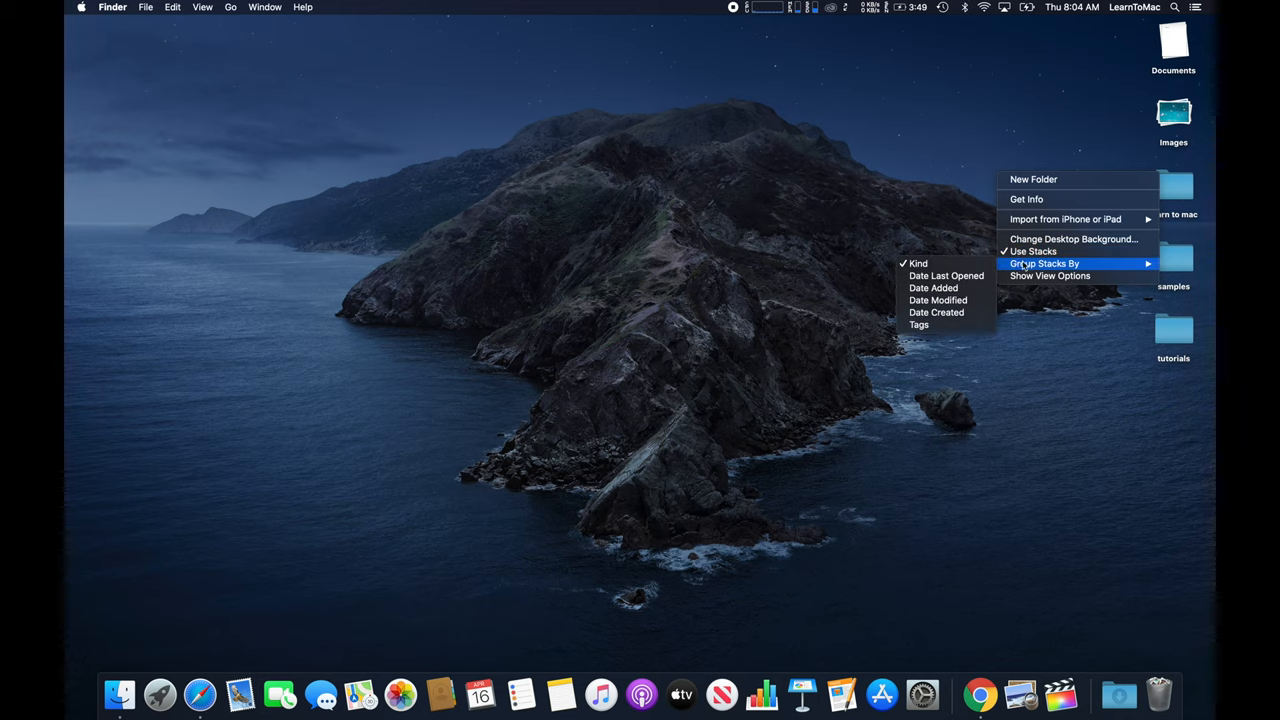
mouse_move(917, 263)
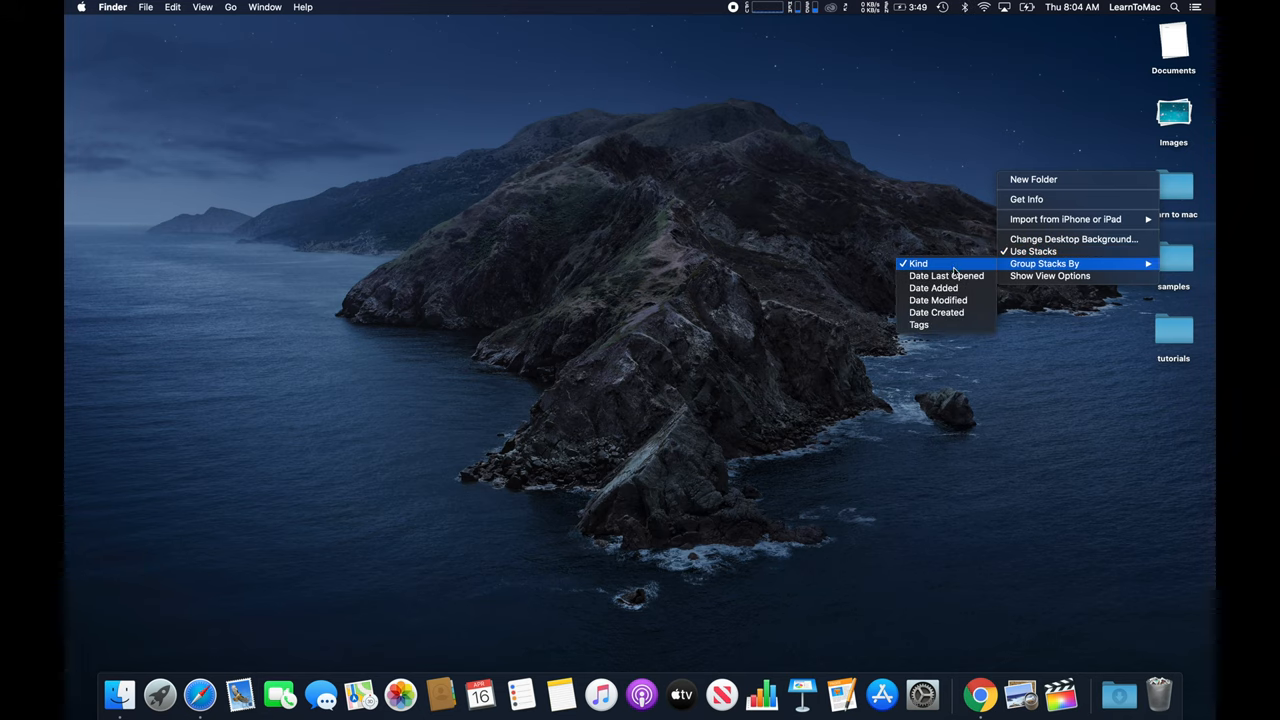
mouse_move(933, 288)
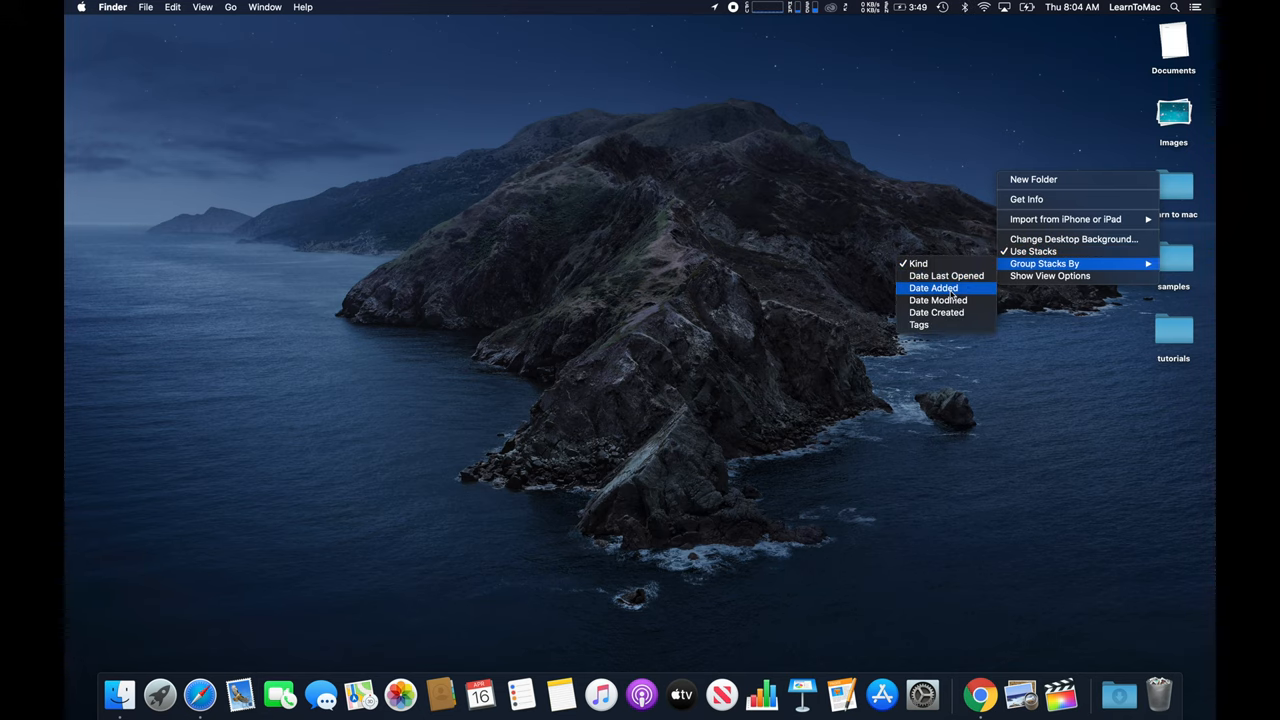
mouse_move(936, 312)
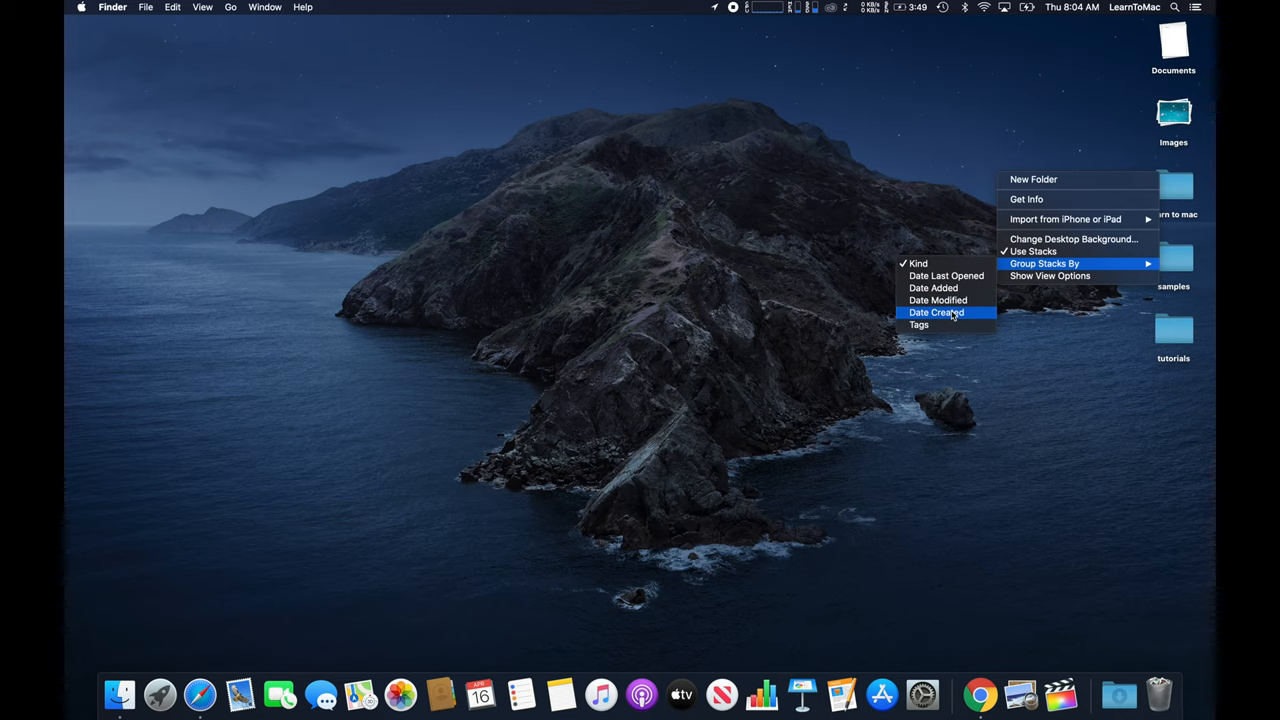
mouse_move(945, 288)
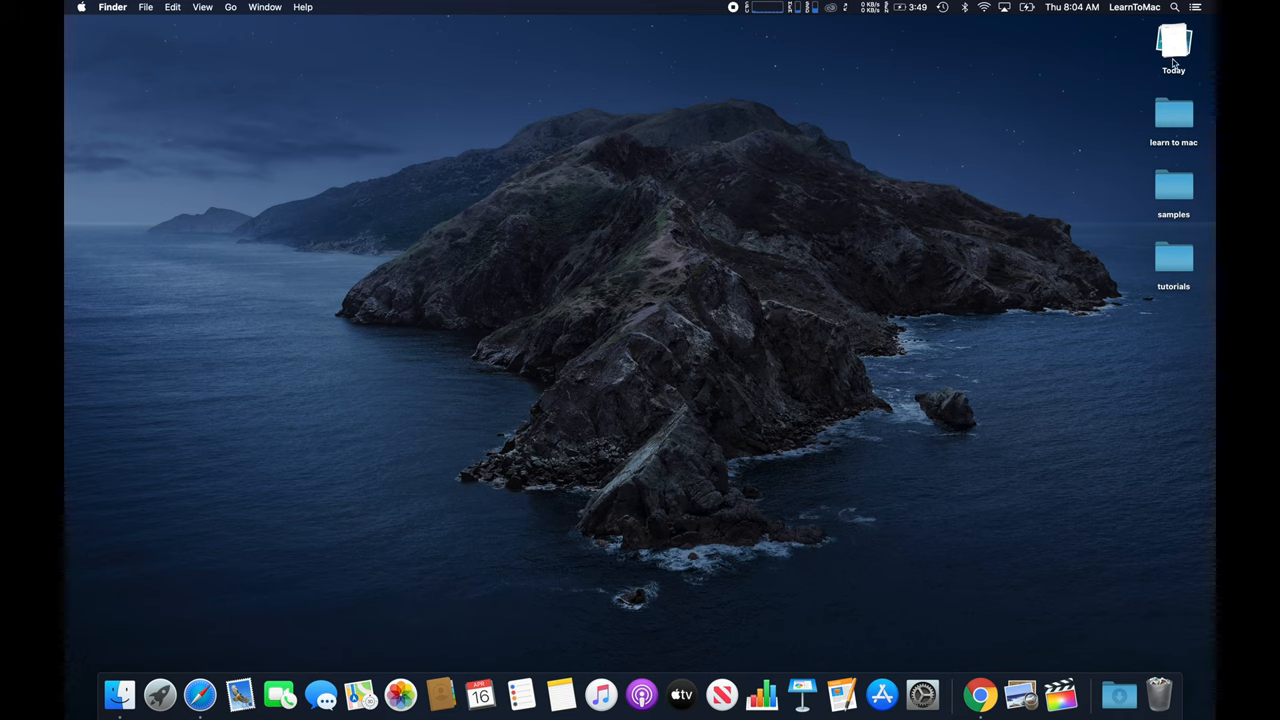
mouse_move(1190, 47)
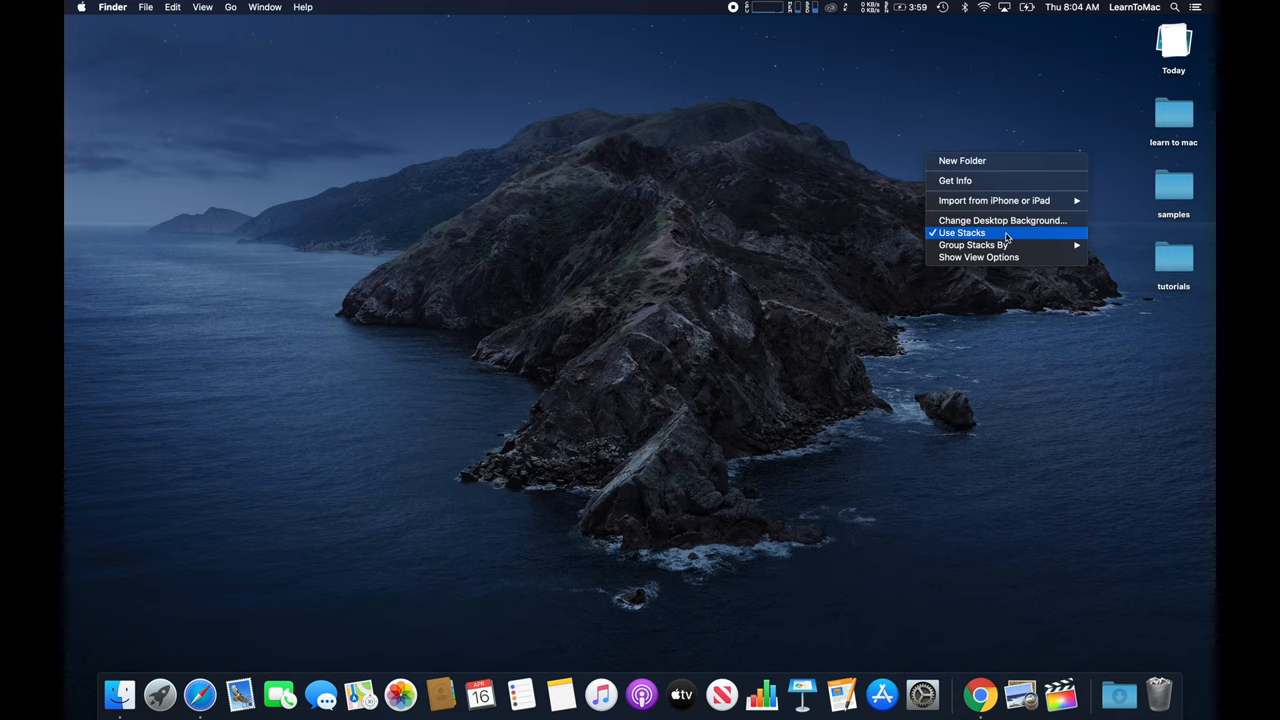
Regroup the desktop stacks by Kind into Documents and Images stacks
left_click(961, 232)
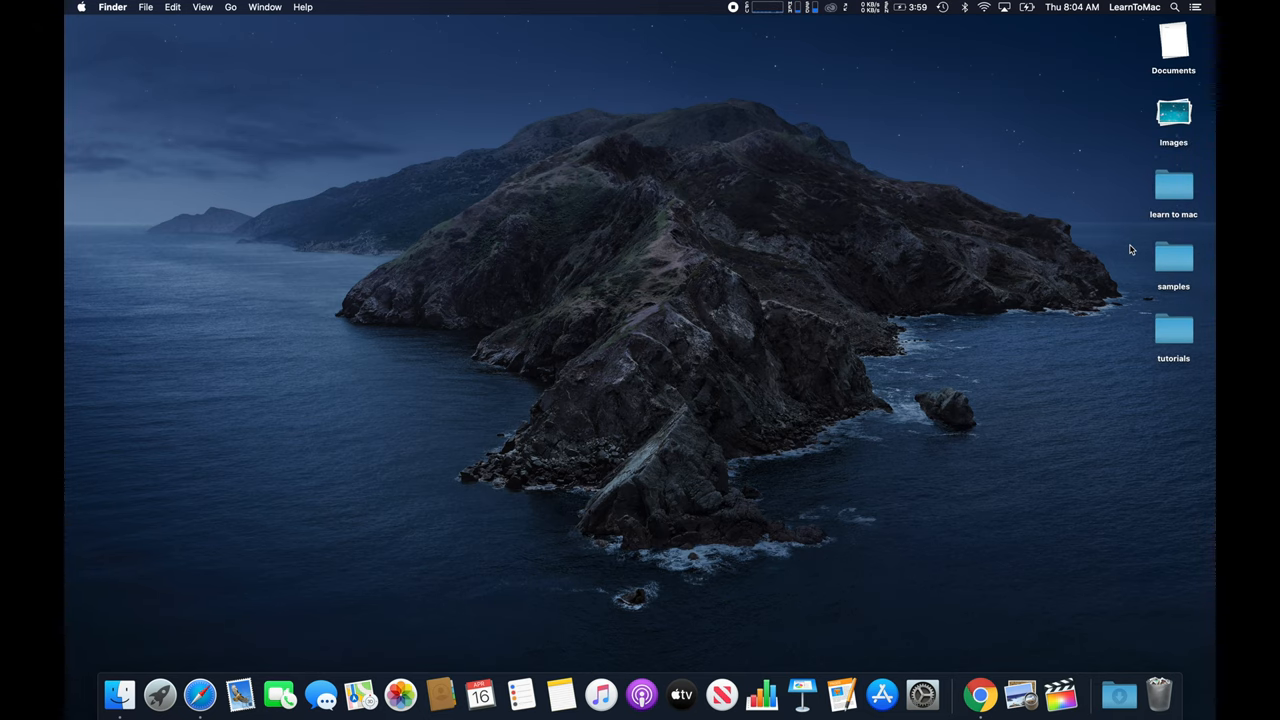
mouse_move(1036, 224)
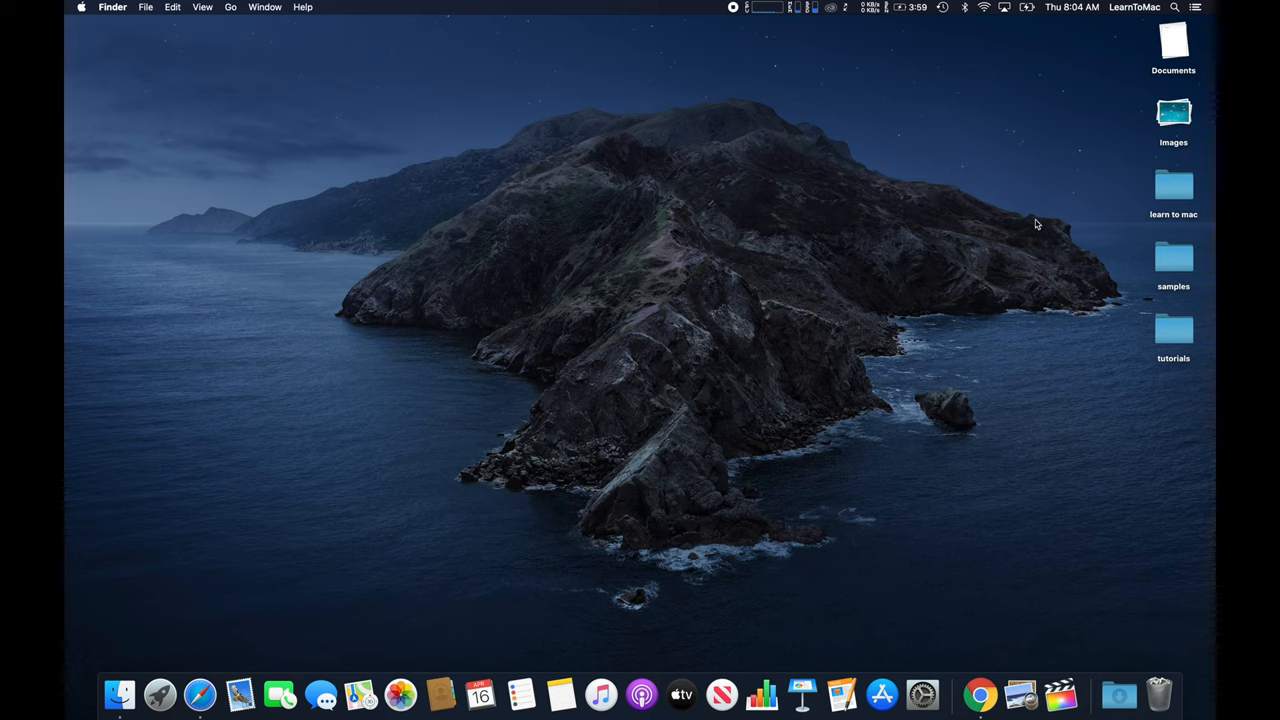
right_click(1037, 223)
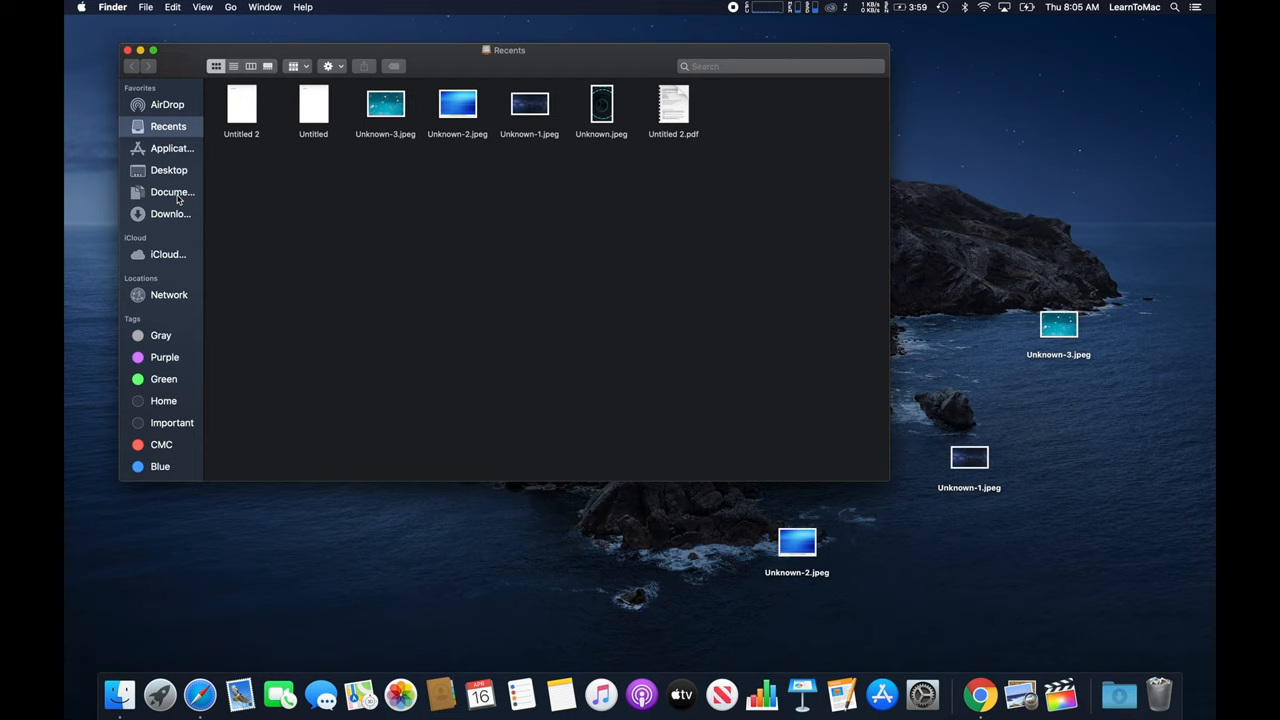
Show the empty Documents folder in the Finder window
left_click(172, 191)
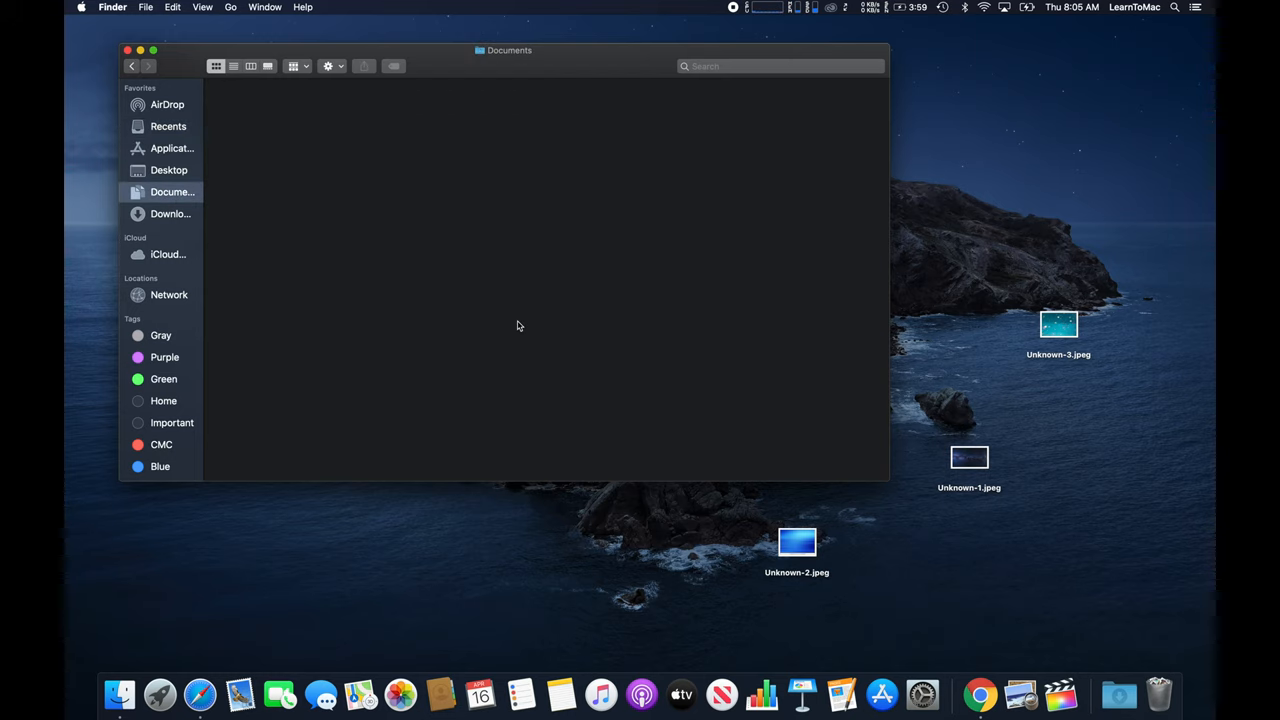